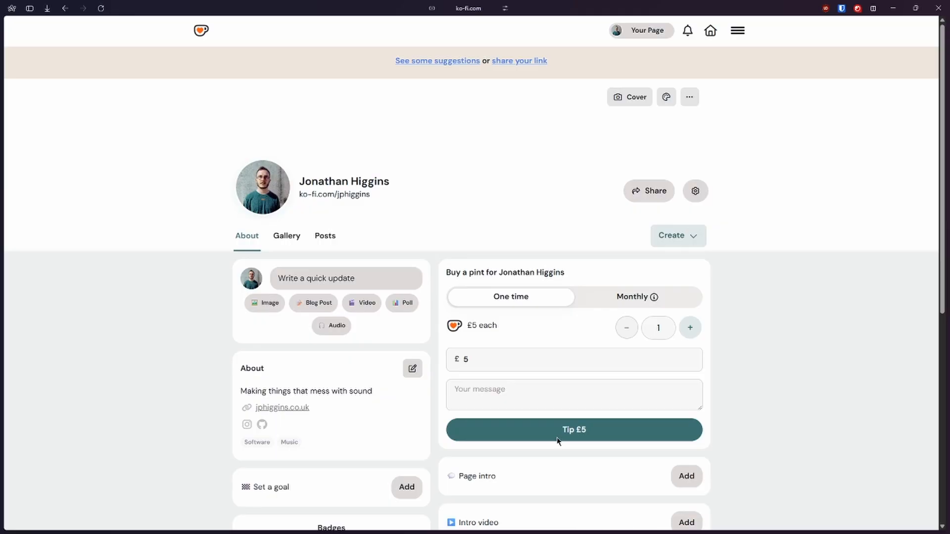
mouse_move(557, 430)
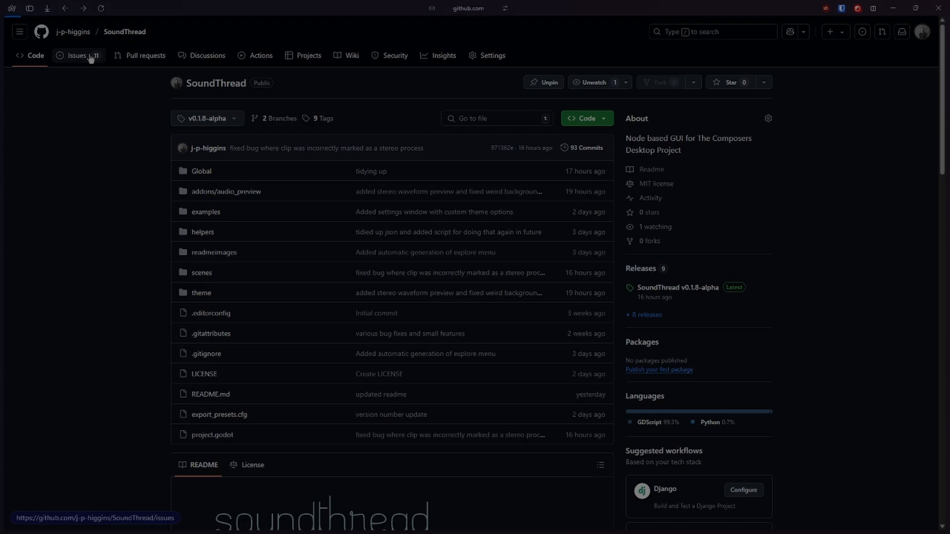
Step: From the Issues tab, begin a new issue titled 'It broke and add this to the ui please'
click(77, 54)
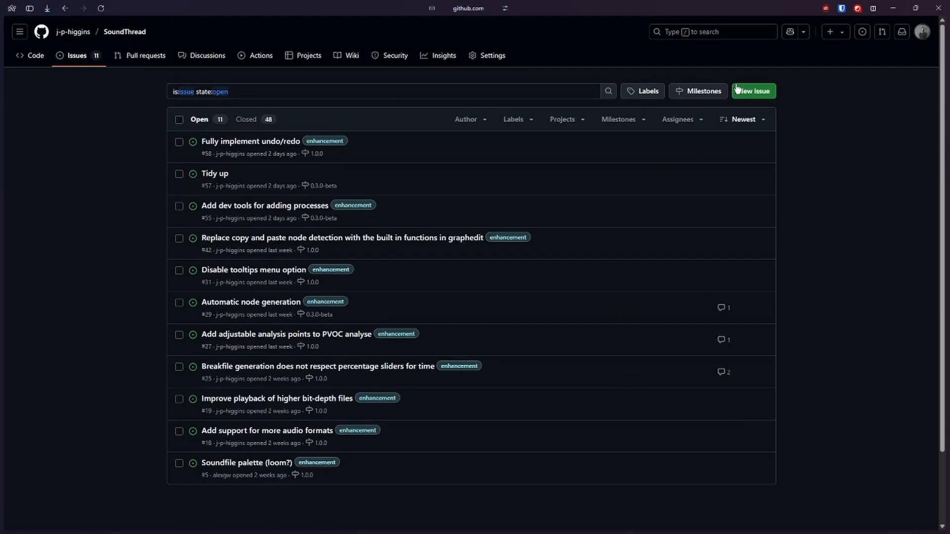
click(753, 91)
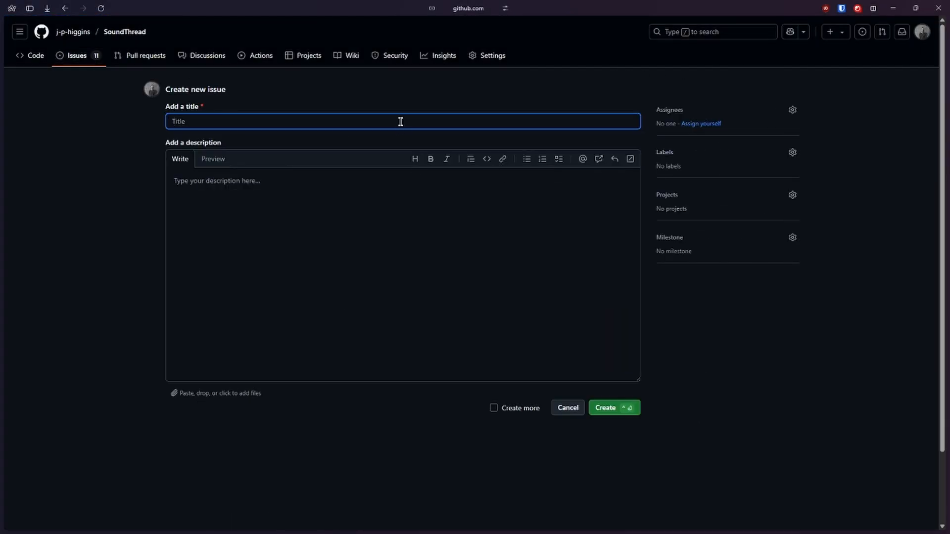
text(It broke and)
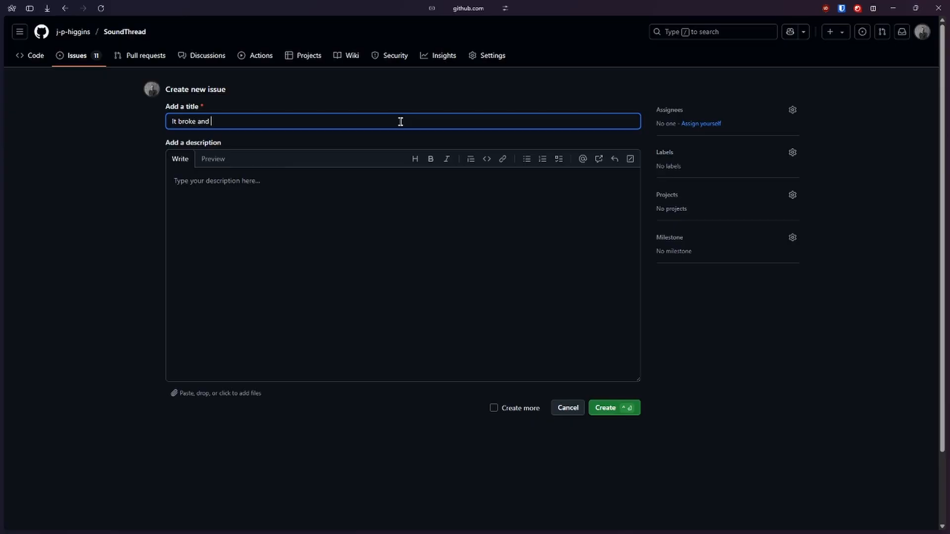
text(add this to the ui)
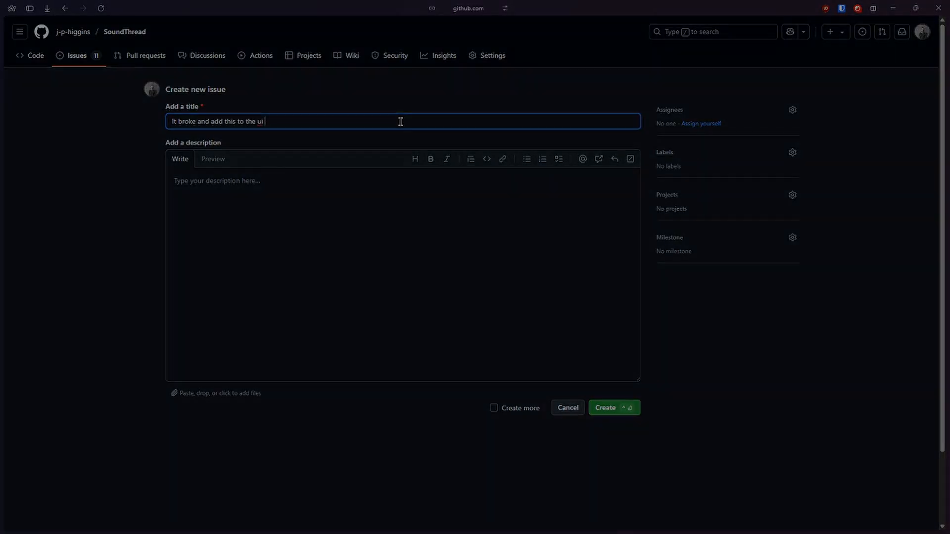
text(please)
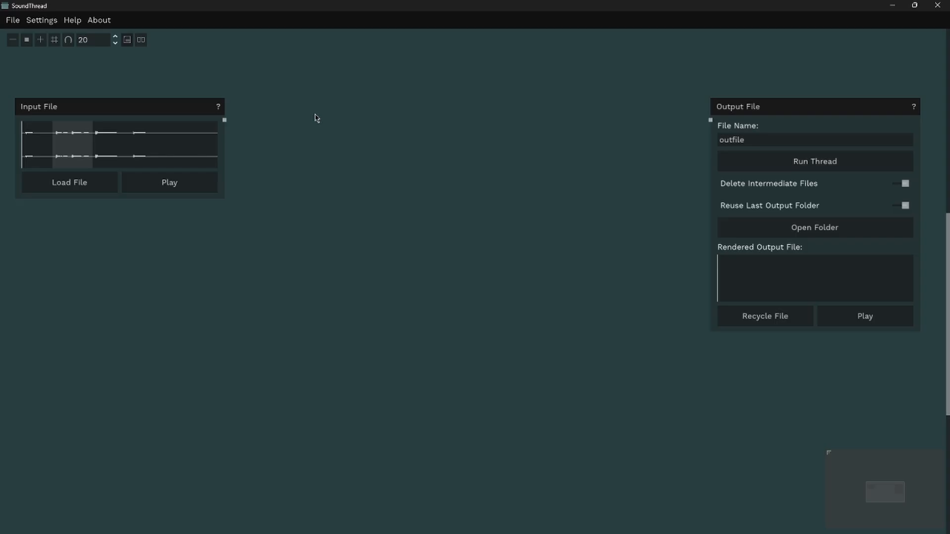
click(315, 118)
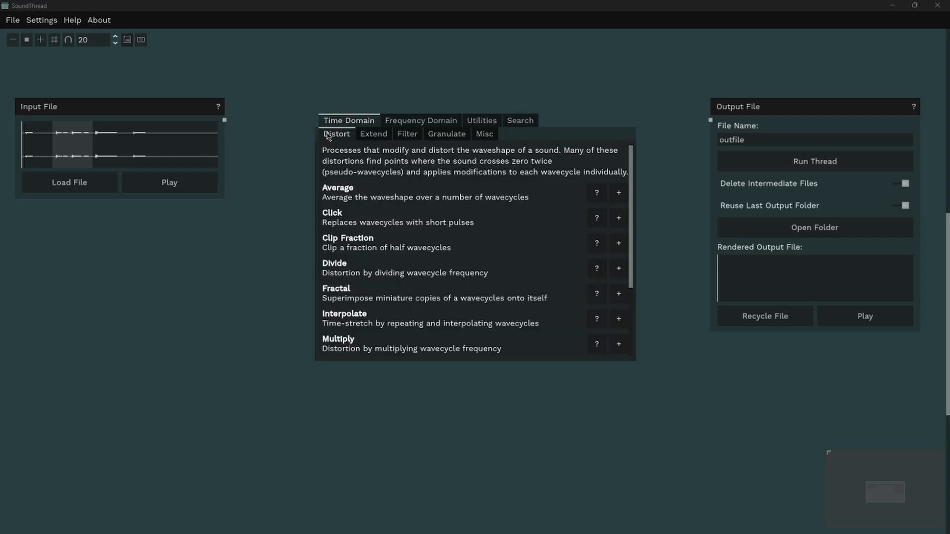
scroll(down, 3)
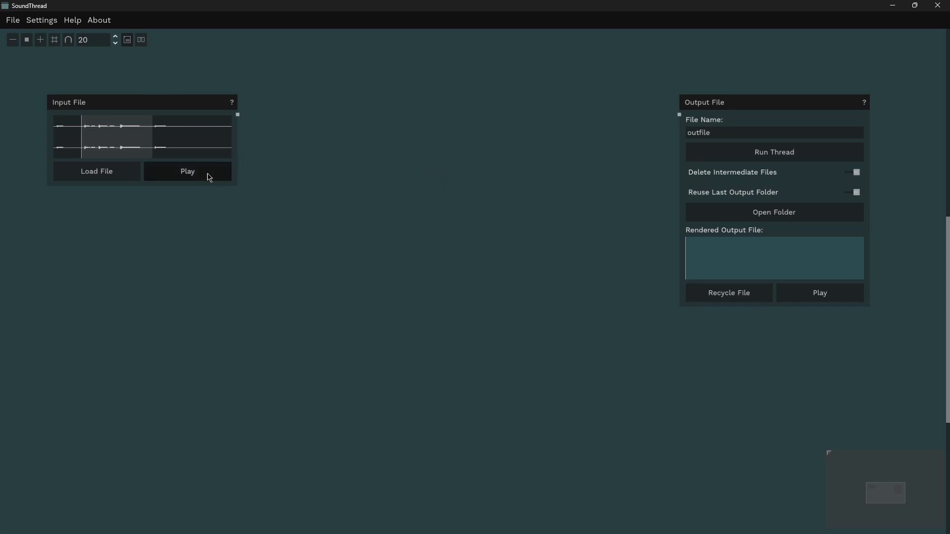
Step: Preview the input sound, then add Speed: In Semitones into Output File, set to -24
click(187, 171)
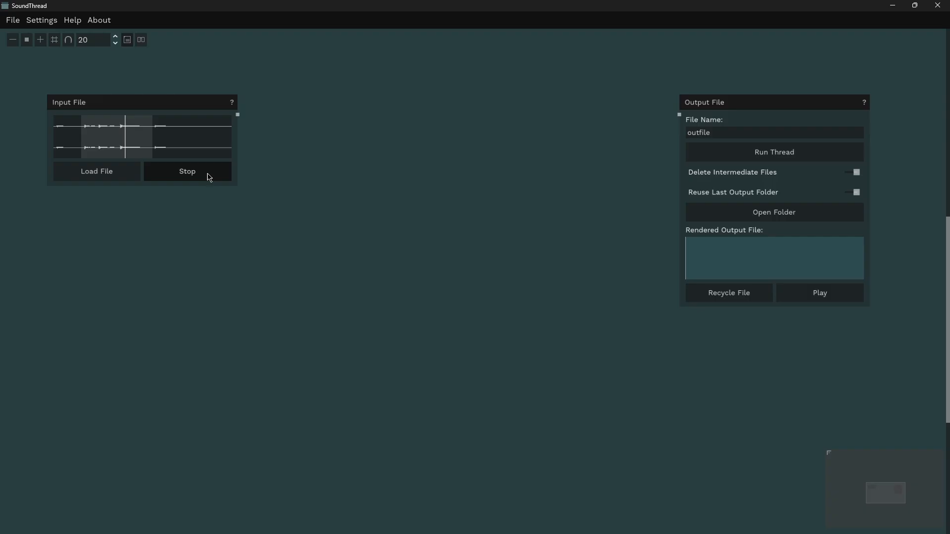
click(187, 171)
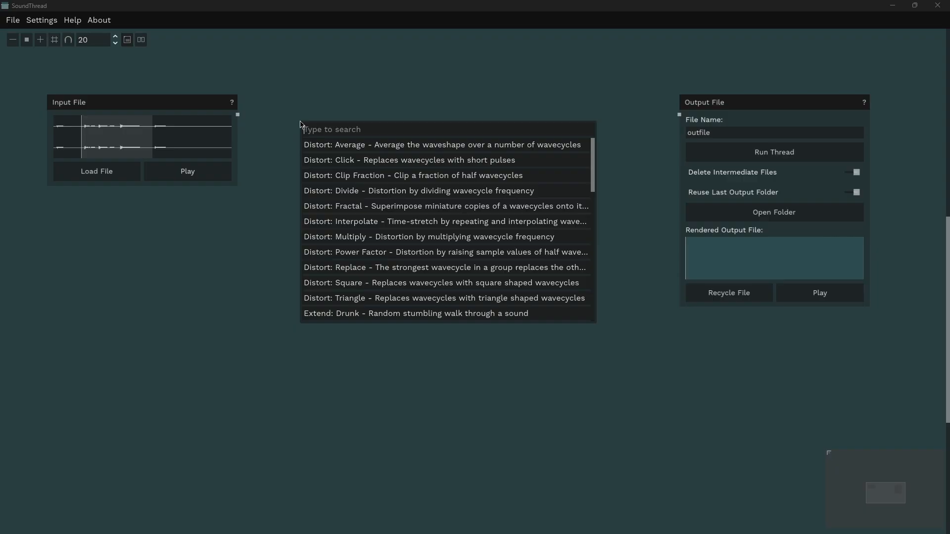
text(speed)
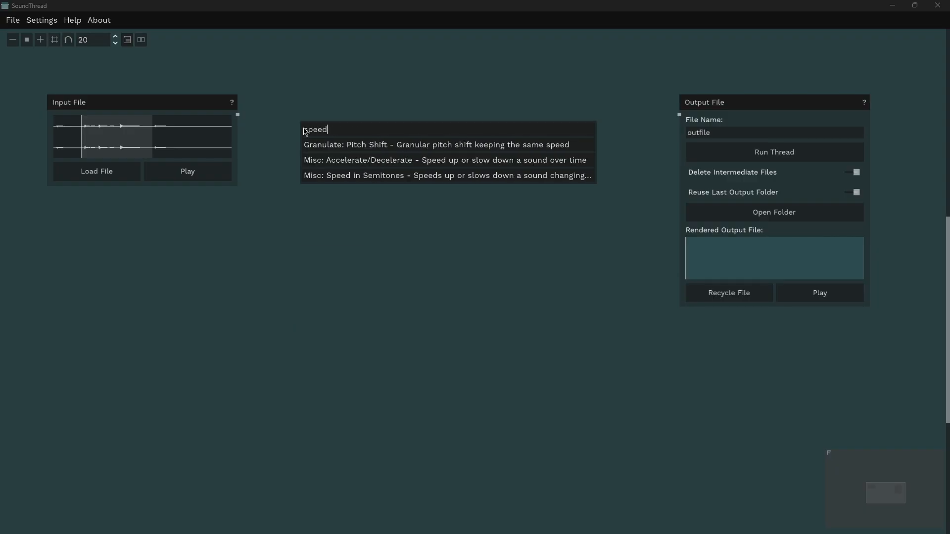
click(447, 175)
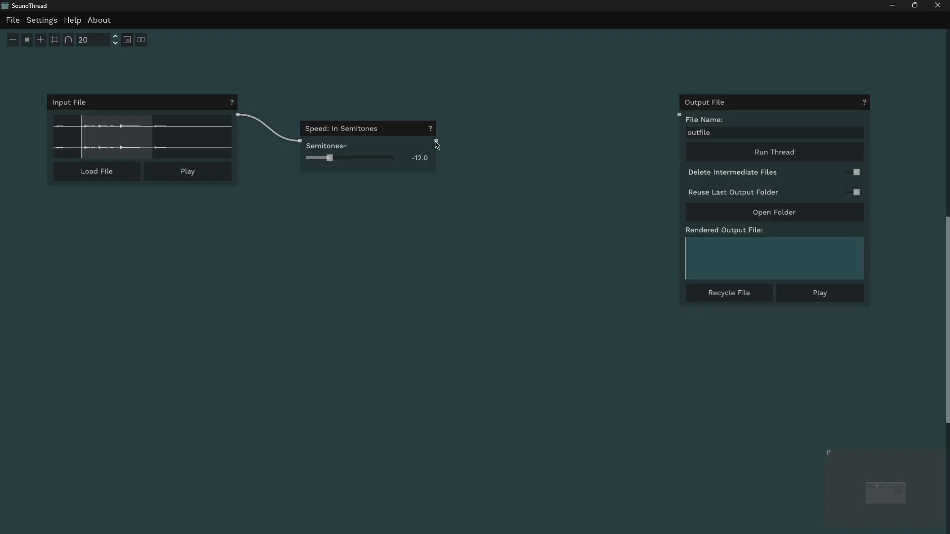
drag(434, 140, 677, 116)
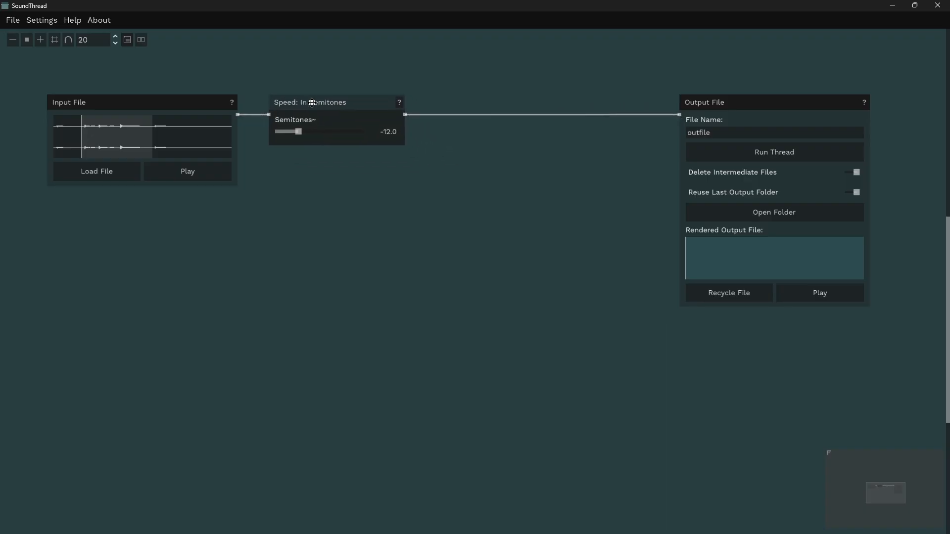
mouse_move(312, 107)
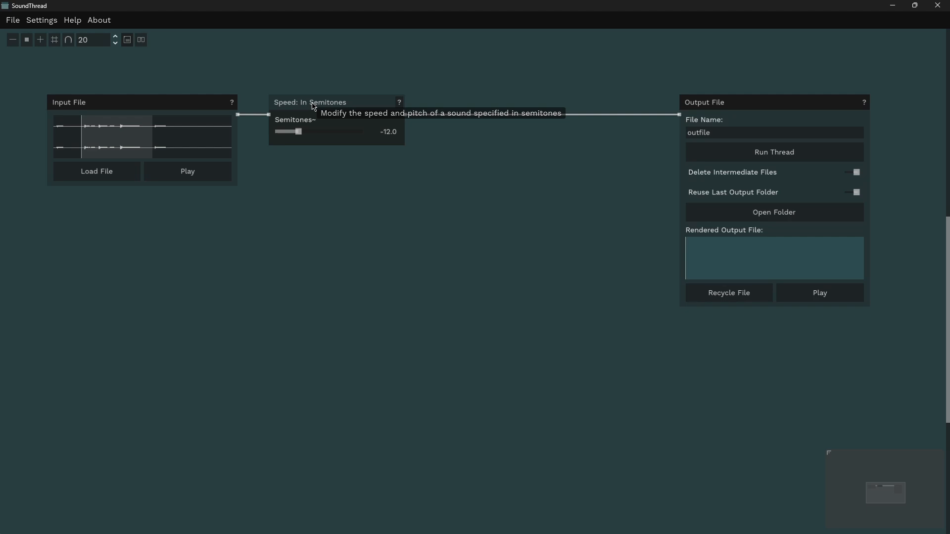
mouse_move(297, 132)
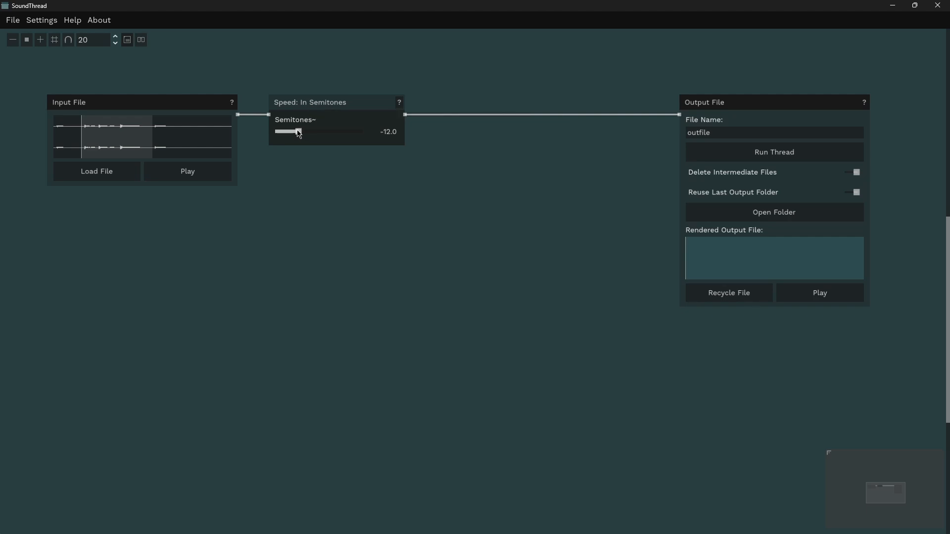
drag(297, 132, 277, 132)
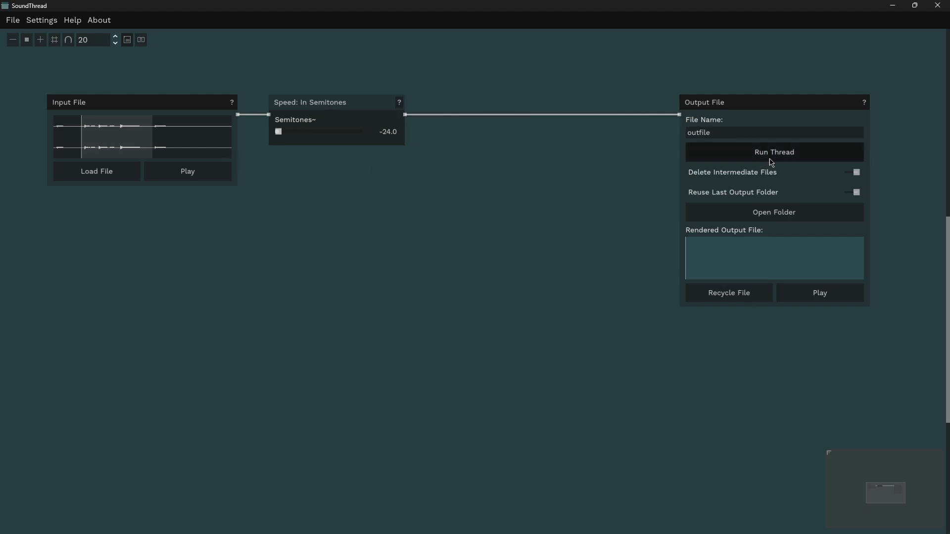
Step: Run the thread to render the output file and play the rendered result
click(773, 152)
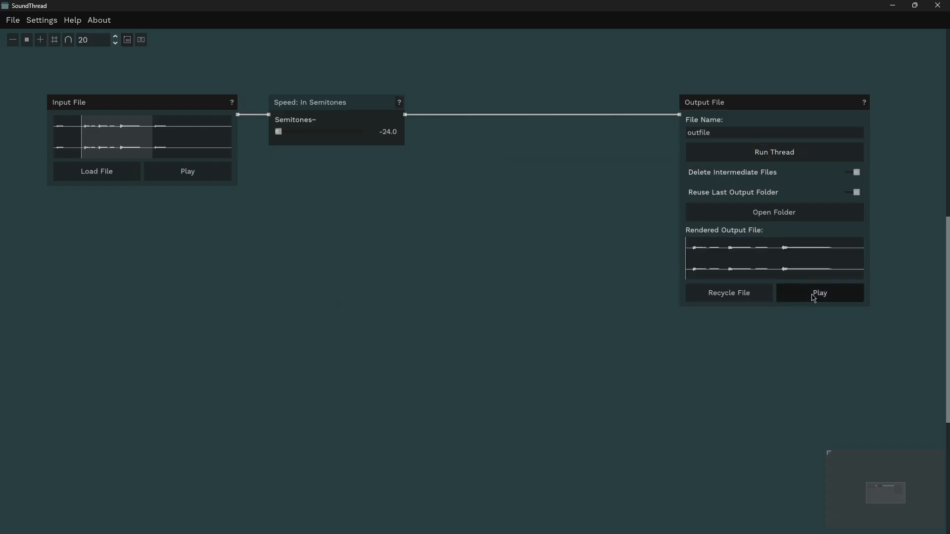
click(819, 292)
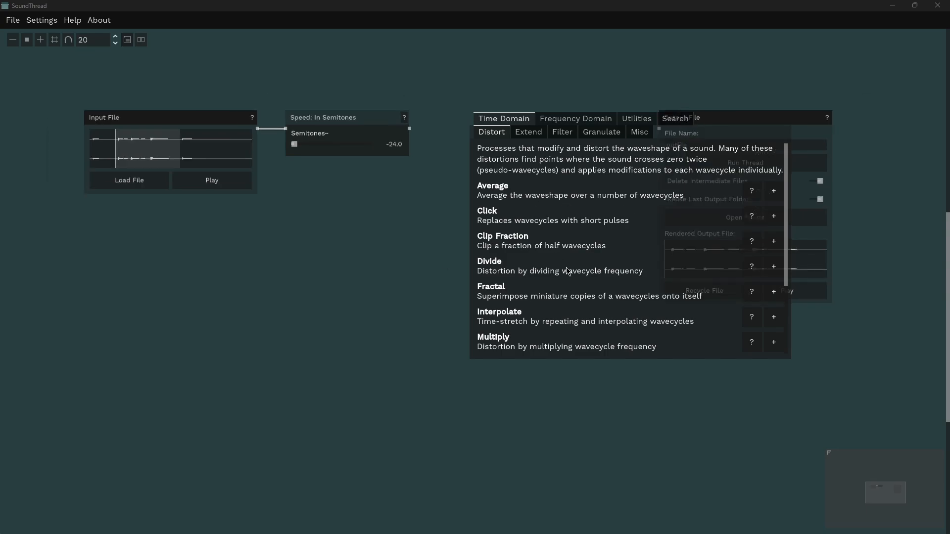
Step: Scroll the Distort list and add the Triangle distortion node to the graph
scroll(down, 3)
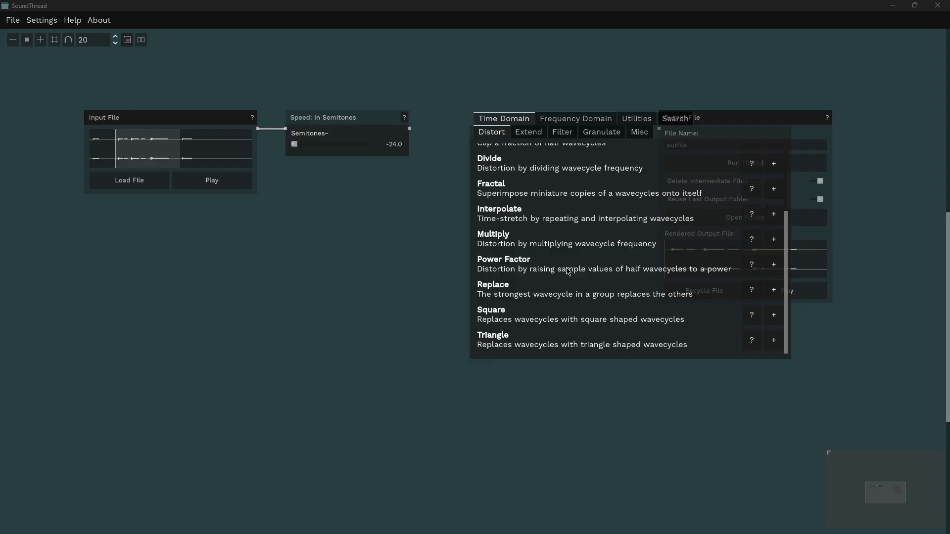
mouse_move(581, 346)
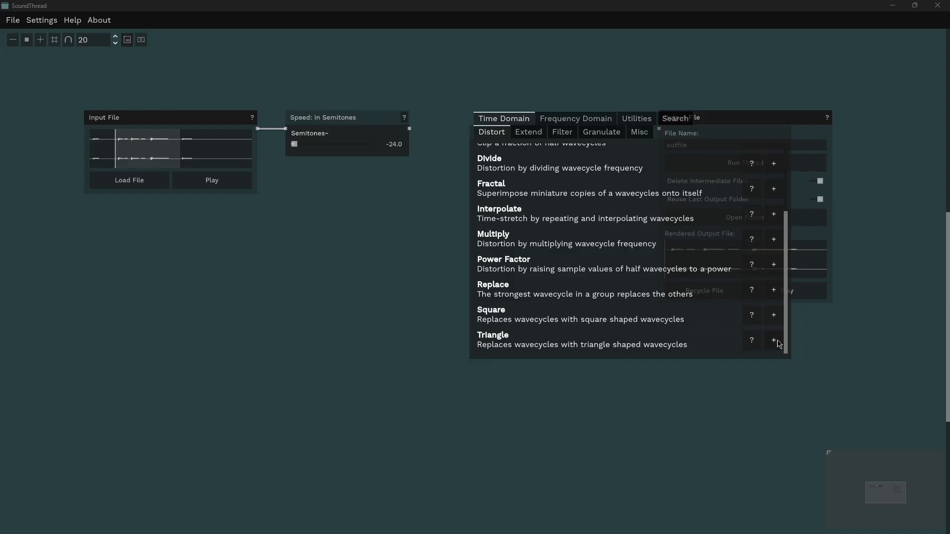
click(774, 340)
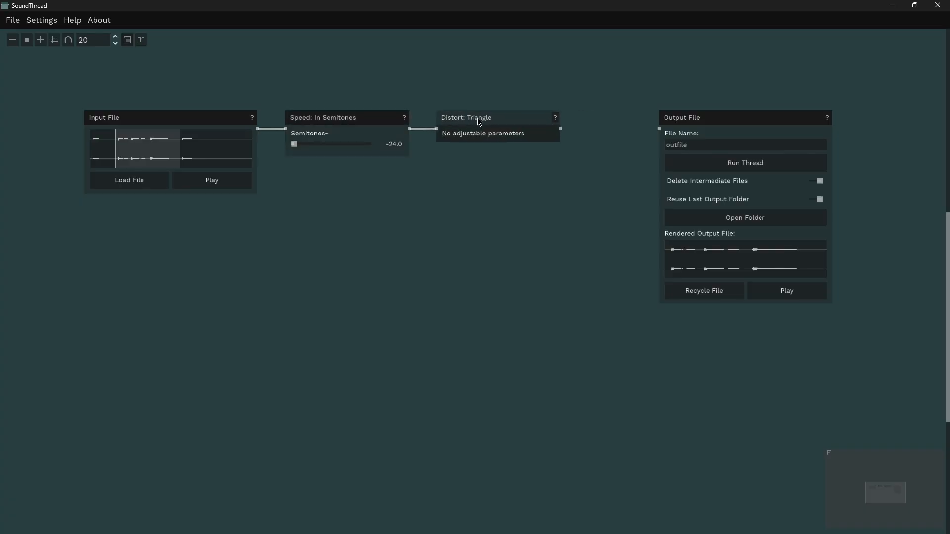
mouse_move(551, 134)
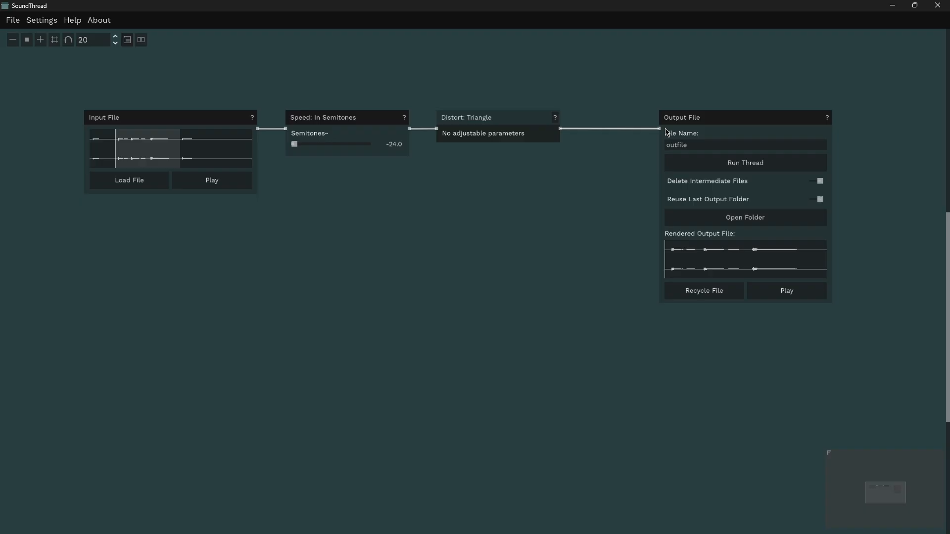
mouse_move(595, 117)
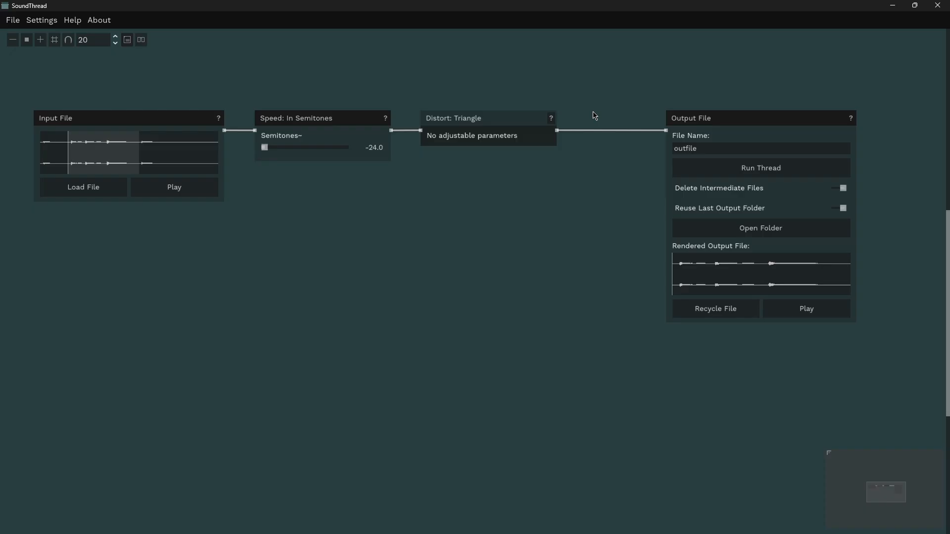
Step: Run the thread, play the triangle-distorted output, then stop playback
click(761, 168)
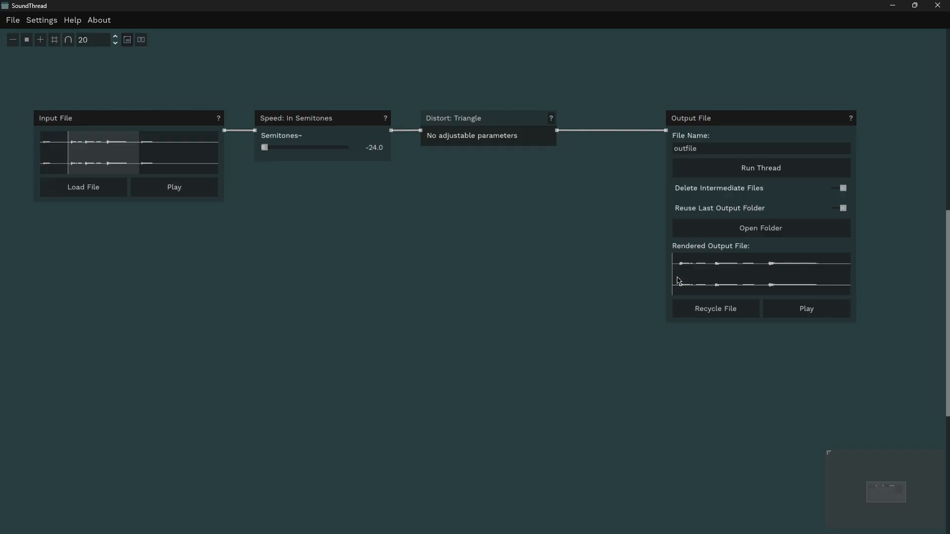
click(806, 308)
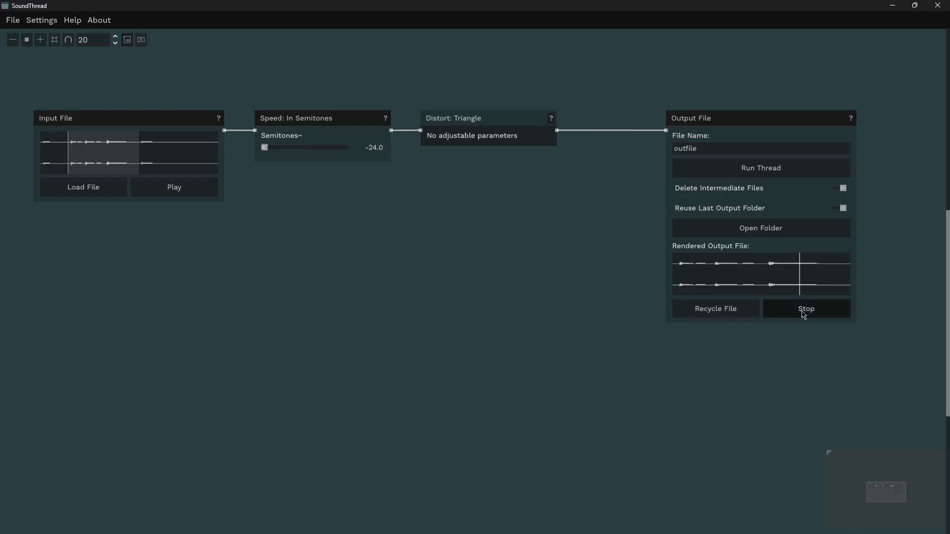
click(806, 308)
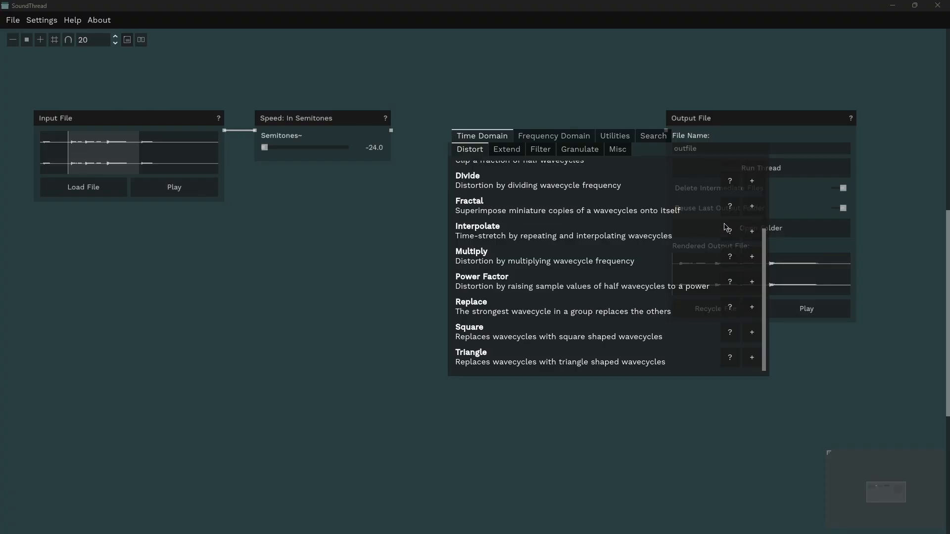
Step: Add a Distort: Fractal node and connect the Speed: In Semitones output into it
click(751, 206)
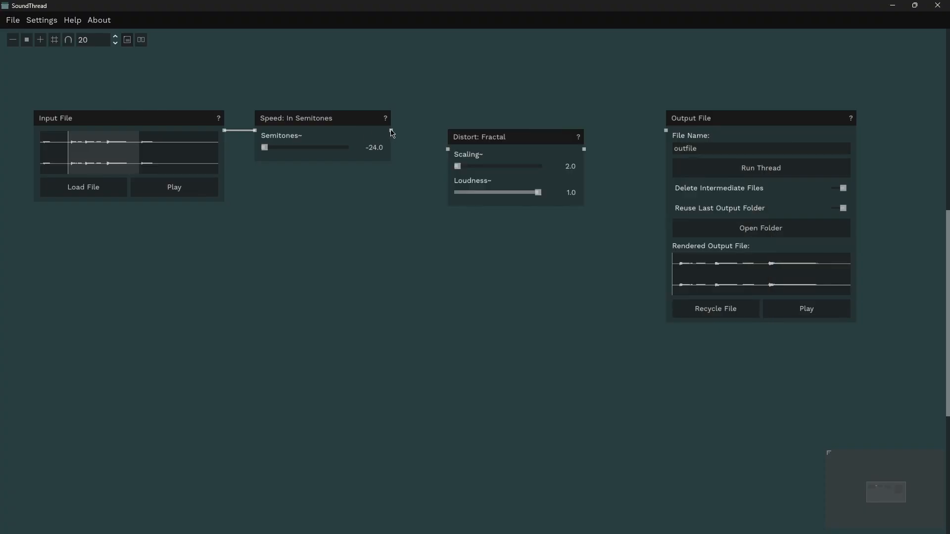
drag(512, 137, 493, 120)
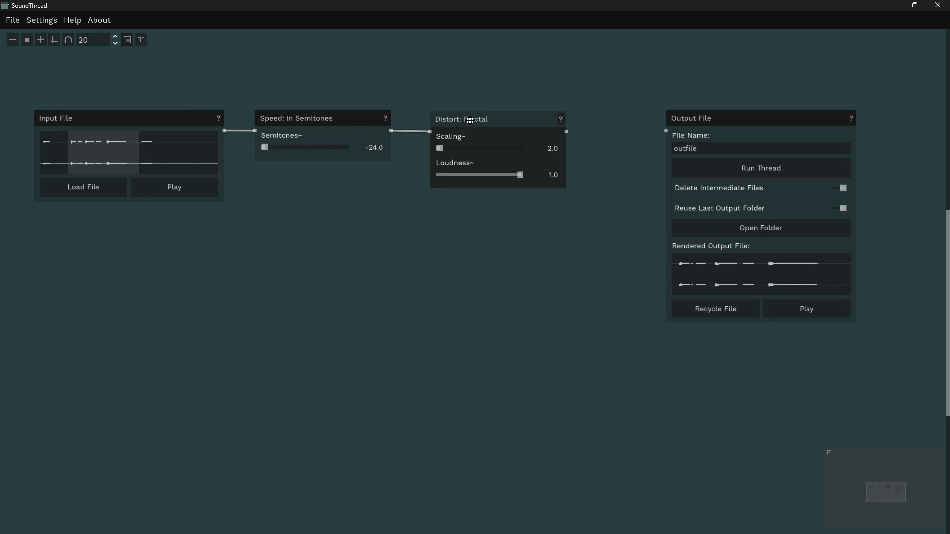
mouse_move(540, 146)
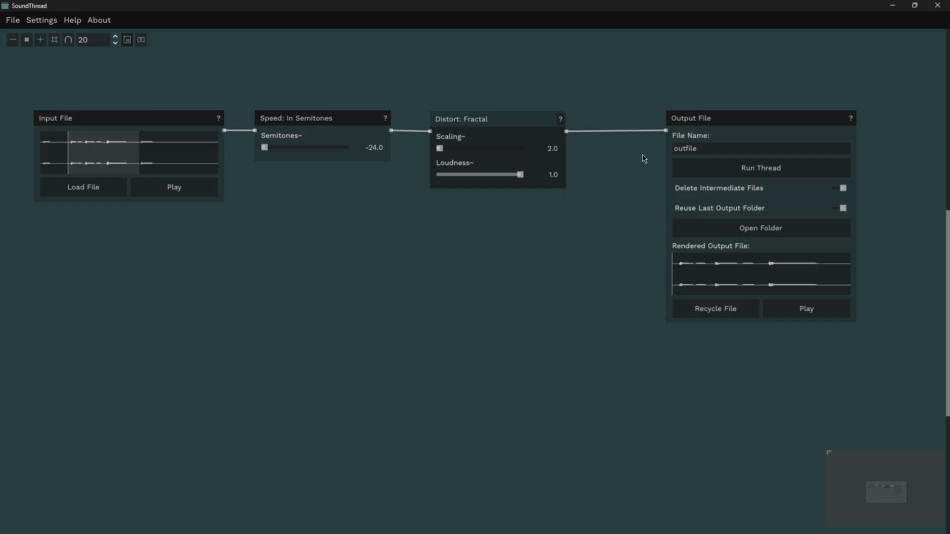
Step: Re-run the thread and play back the Fractal-distorted rendered output
click(760, 167)
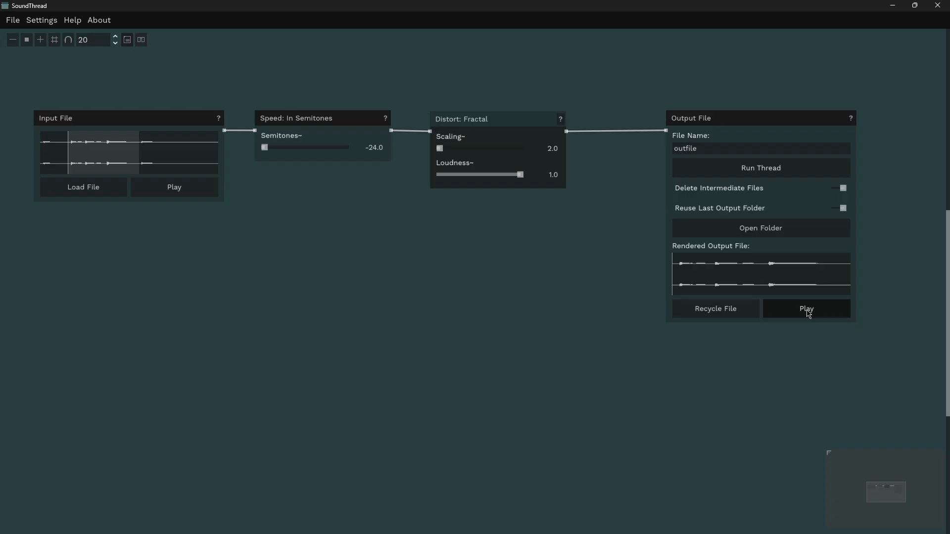
click(806, 308)
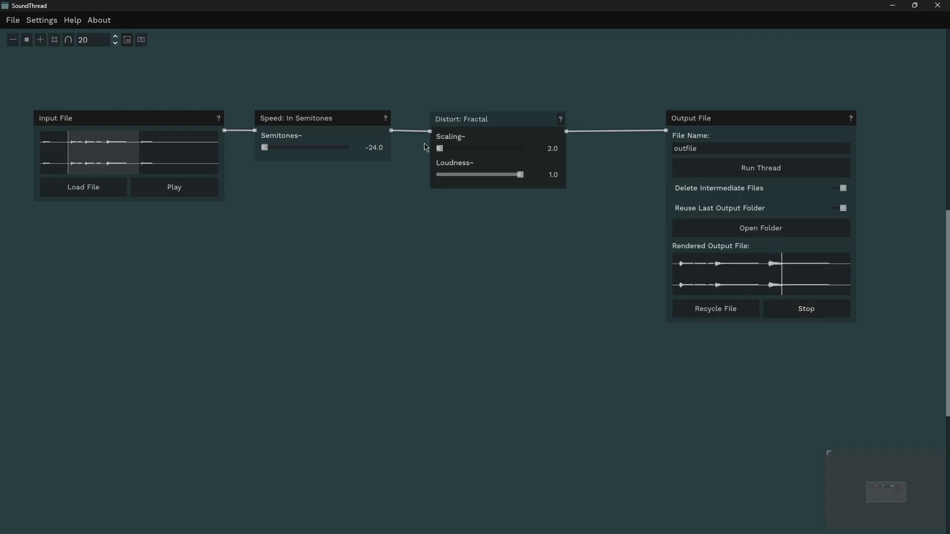
Step: Drag Fractal Scaling up to 20.0, then re-render and play the output
drag(439, 148, 457, 148)
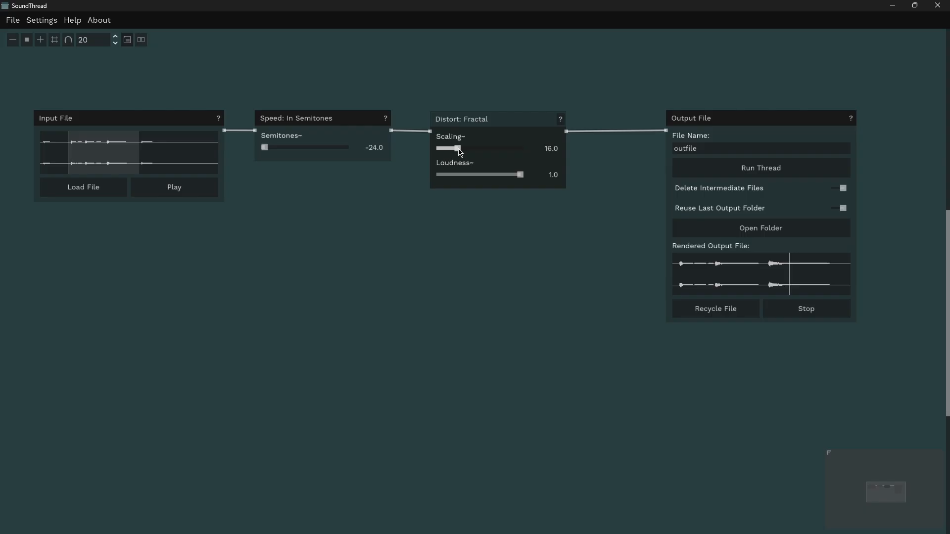
drag(456, 148, 460, 149)
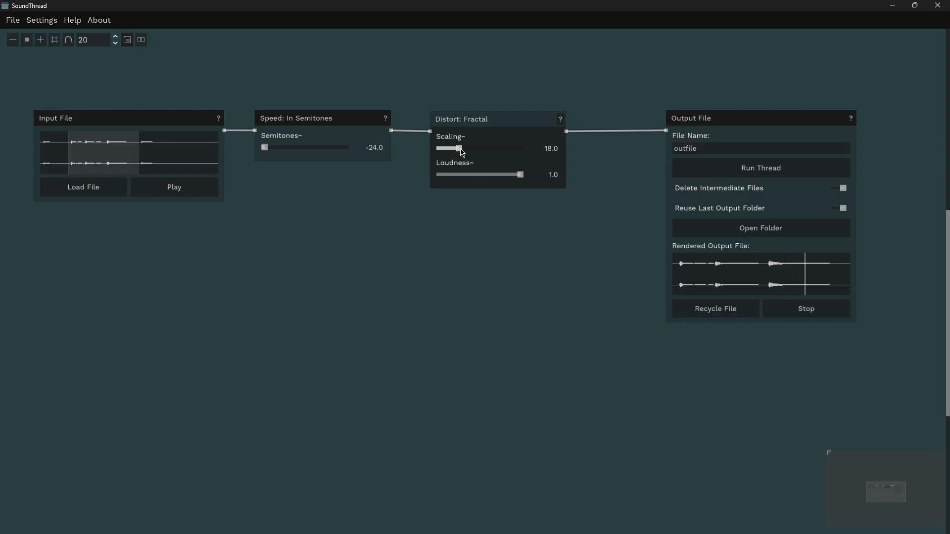
click(760, 168)
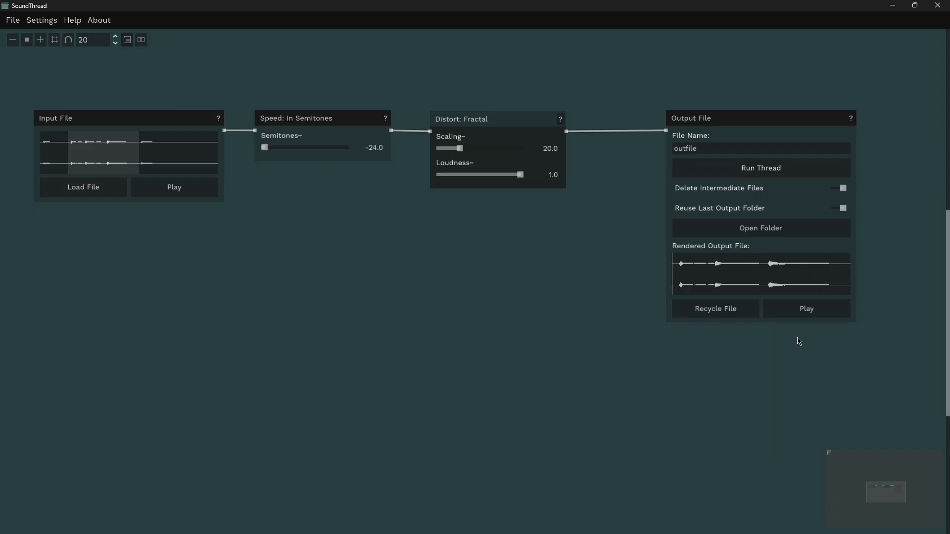
click(805, 309)
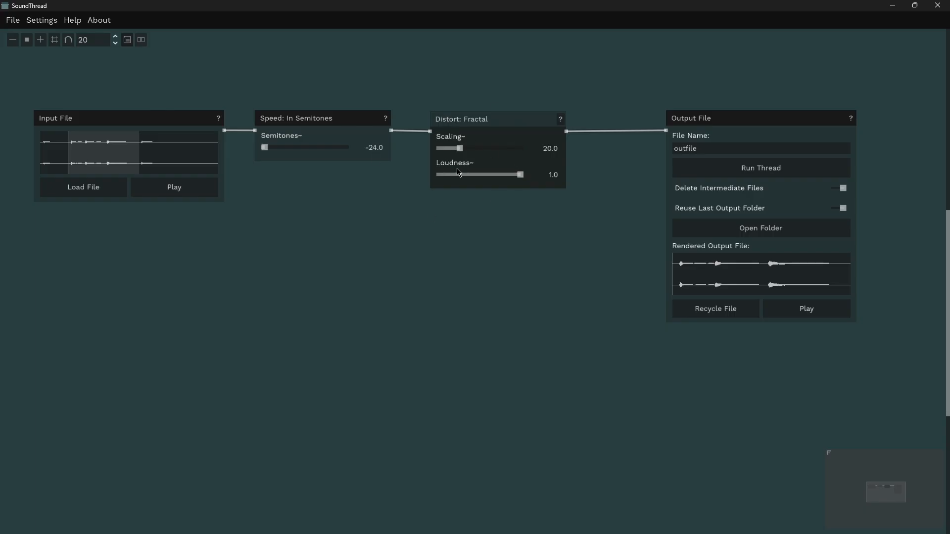
Step: Lower Fractal Loudness to 0.2, then re-render and play the output
drag(519, 175, 456, 174)
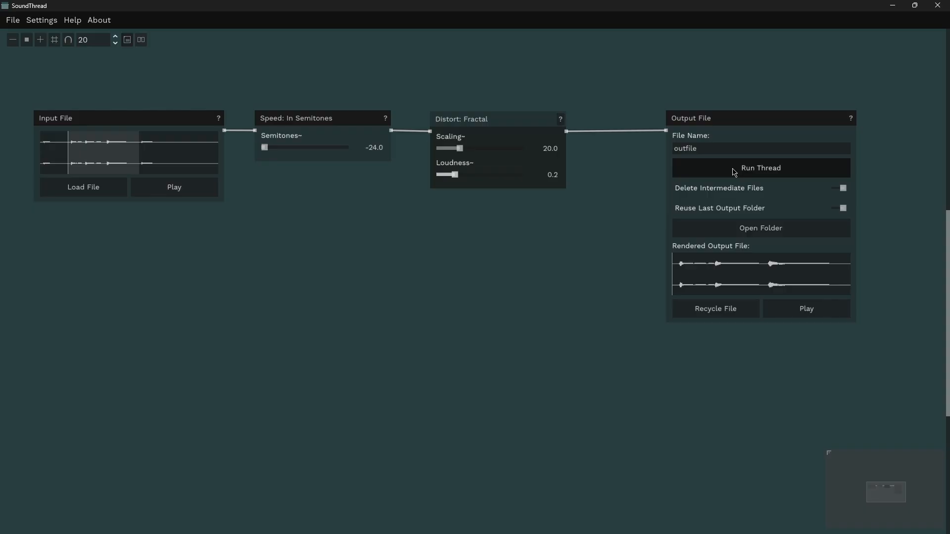
click(761, 168)
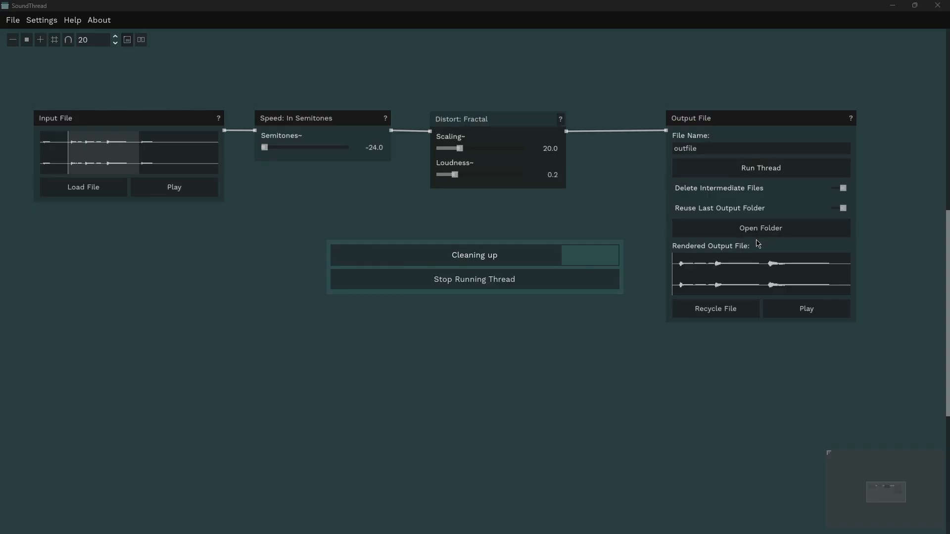
click(806, 309)
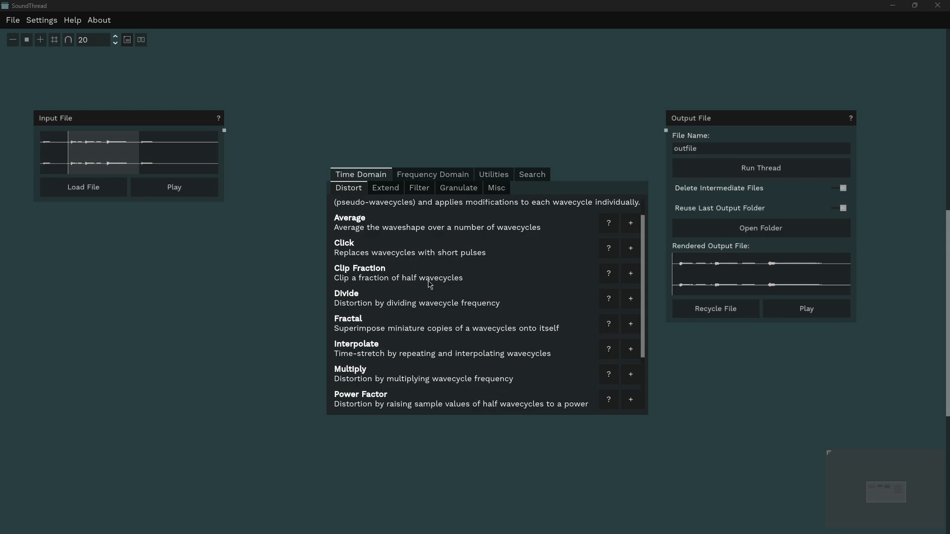
Step: Add a Multiply distortion wired Input File → Multiply → Output File, then render and play
scroll(down, 3)
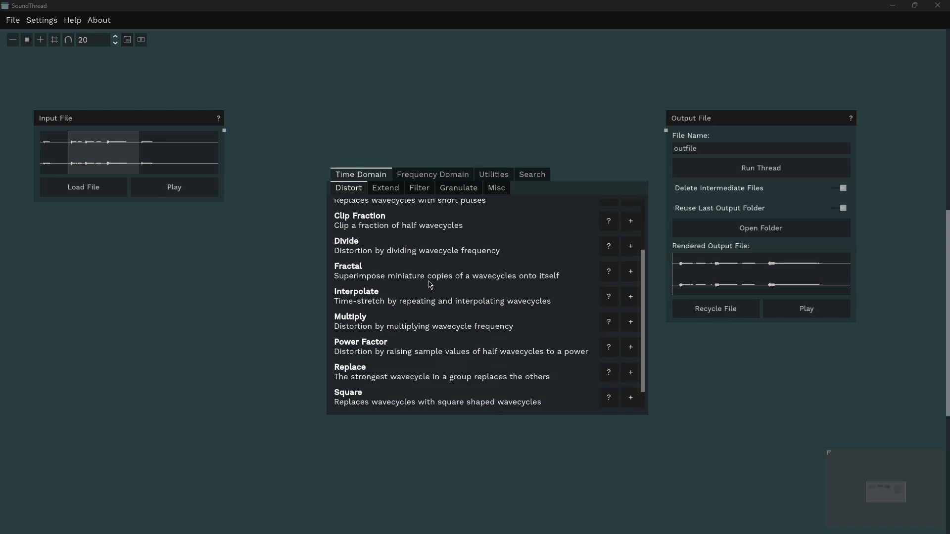
click(630, 322)
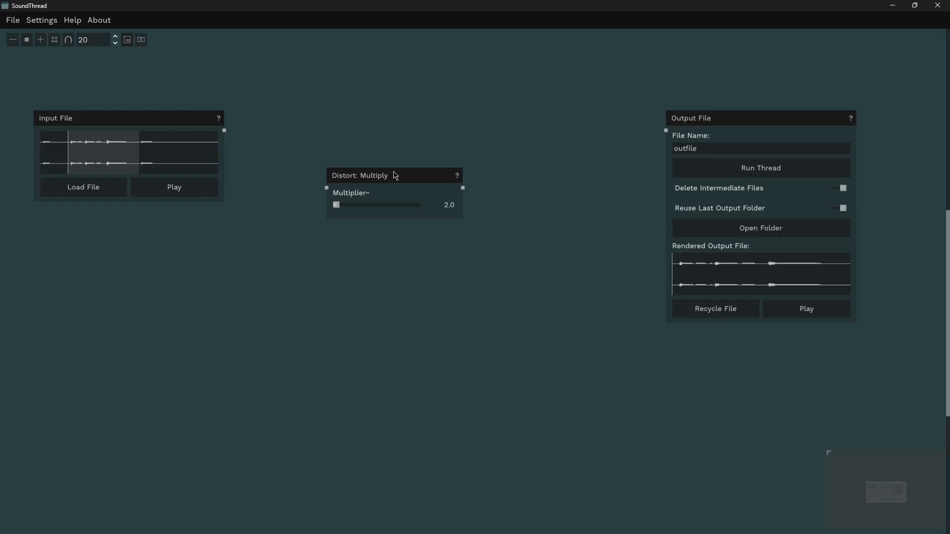
drag(394, 175, 371, 119)
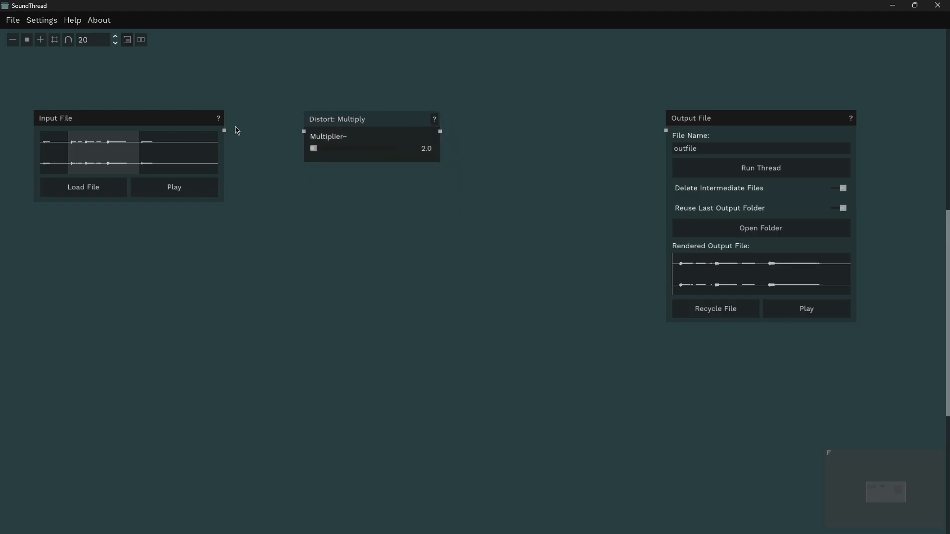
drag(224, 130, 303, 130)
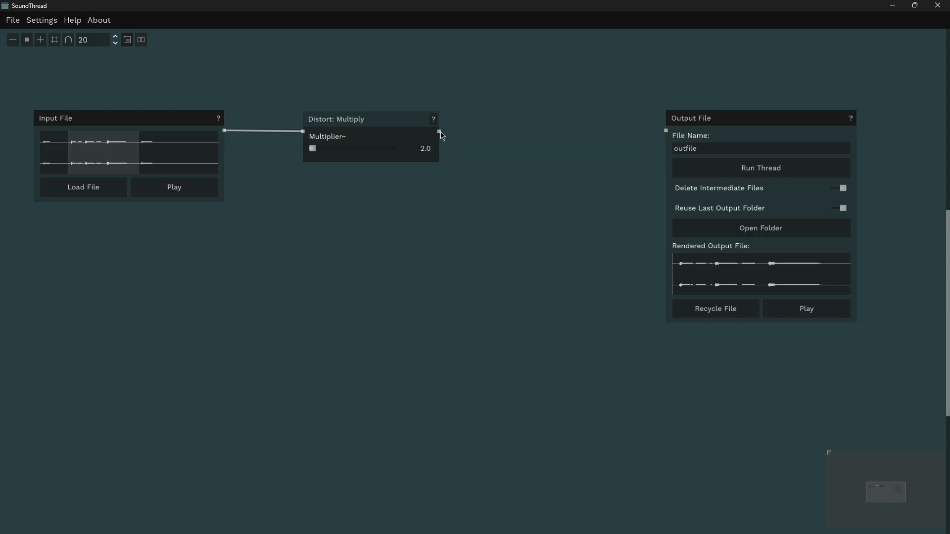
drag(439, 132, 664, 132)
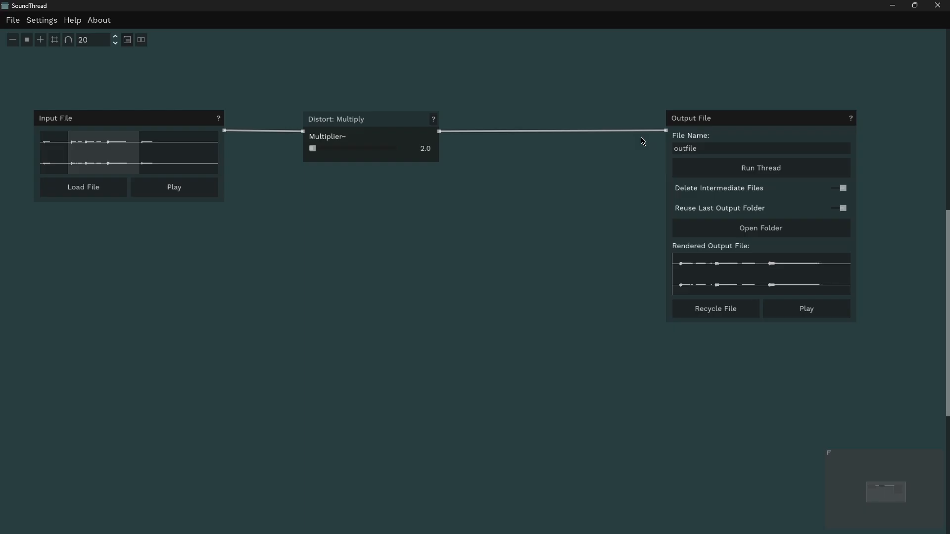
click(760, 168)
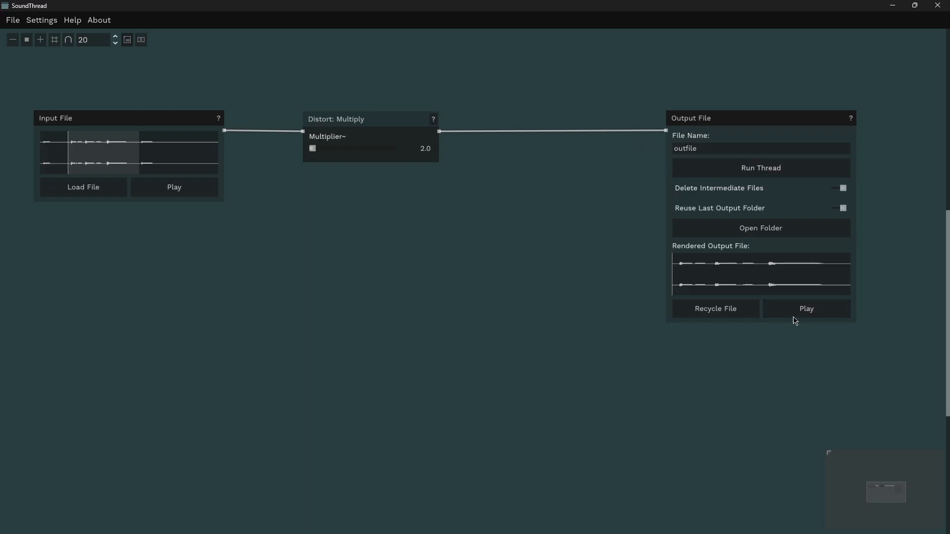
click(806, 309)
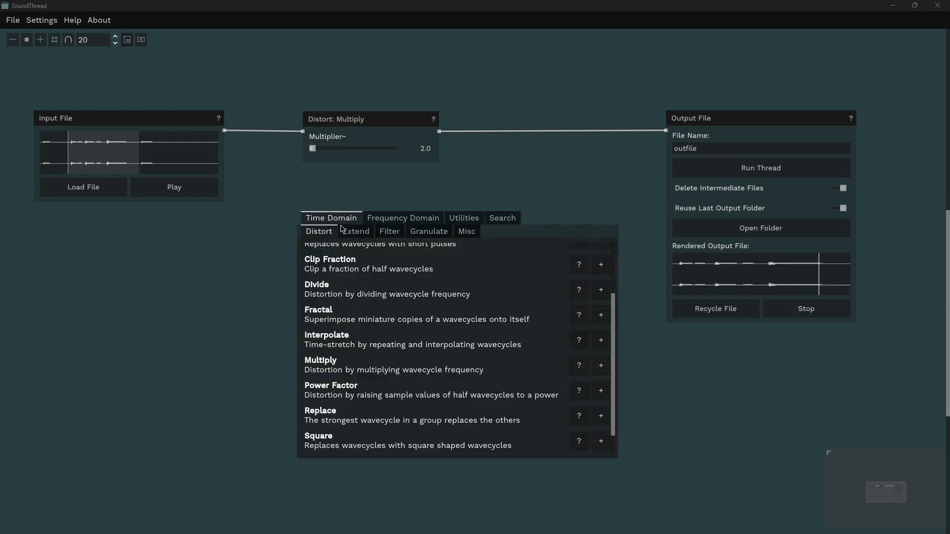
Step: Place a Divide distortion node between Input File and Output File, then play and stop the render
click(600, 289)
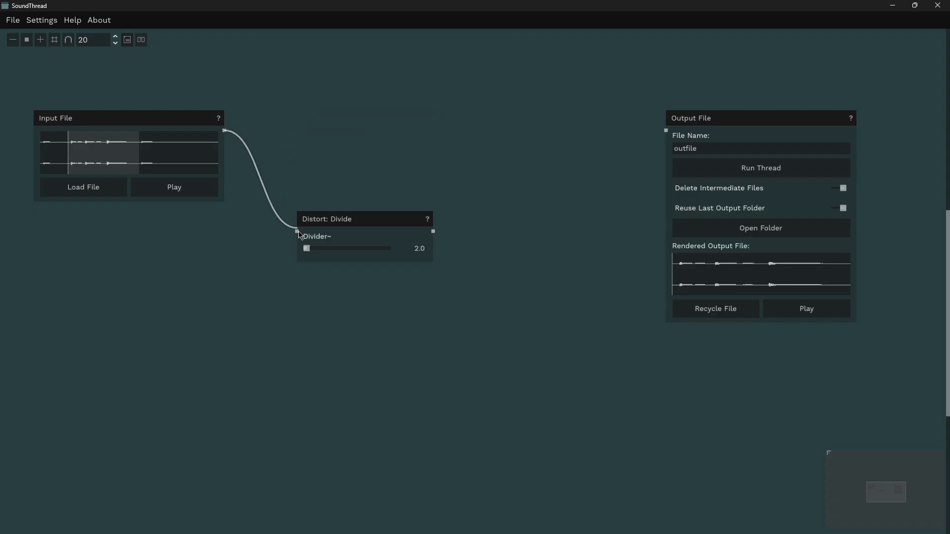
drag(327, 218, 294, 117)
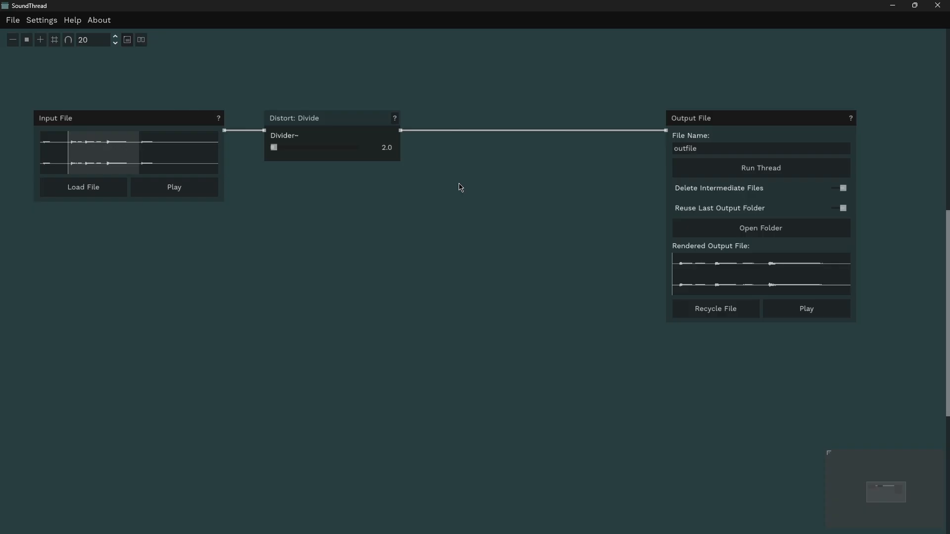
mouse_move(463, 190)
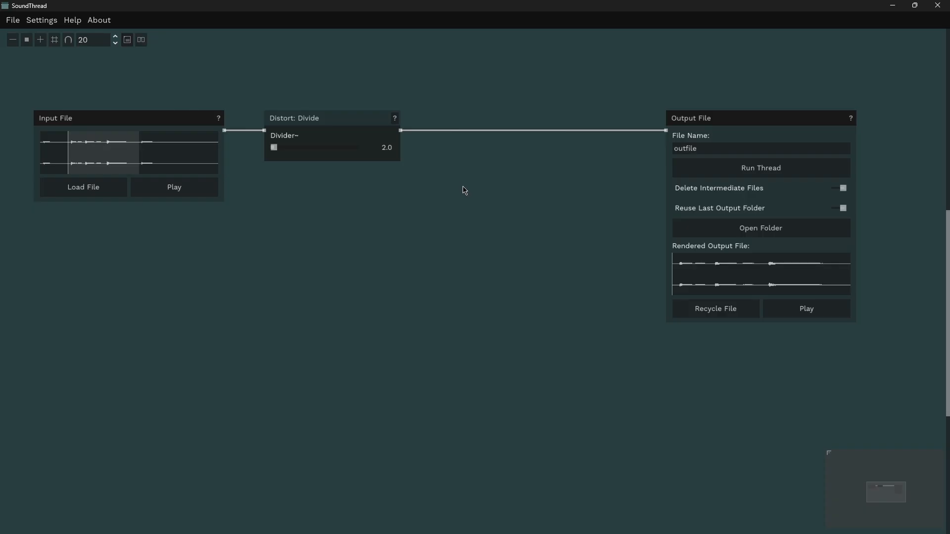
click(760, 168)
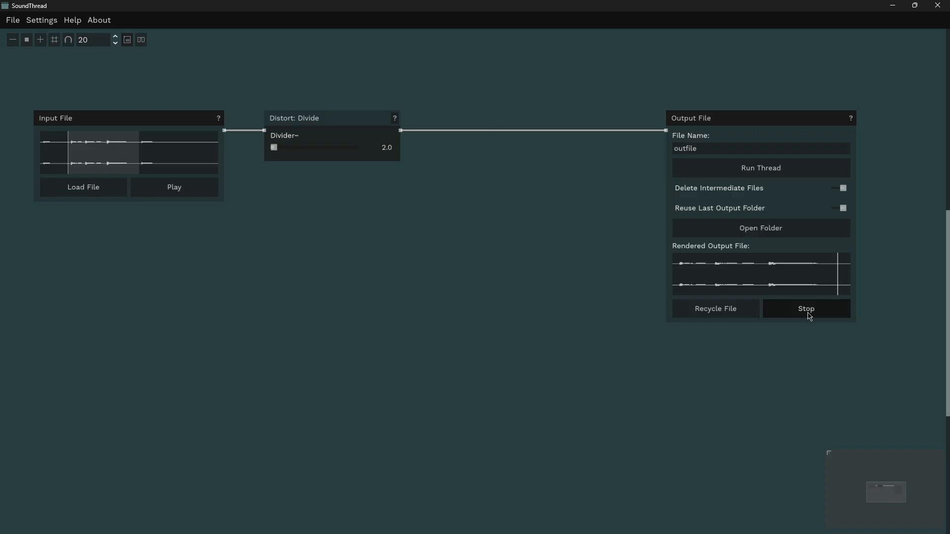
click(806, 309)
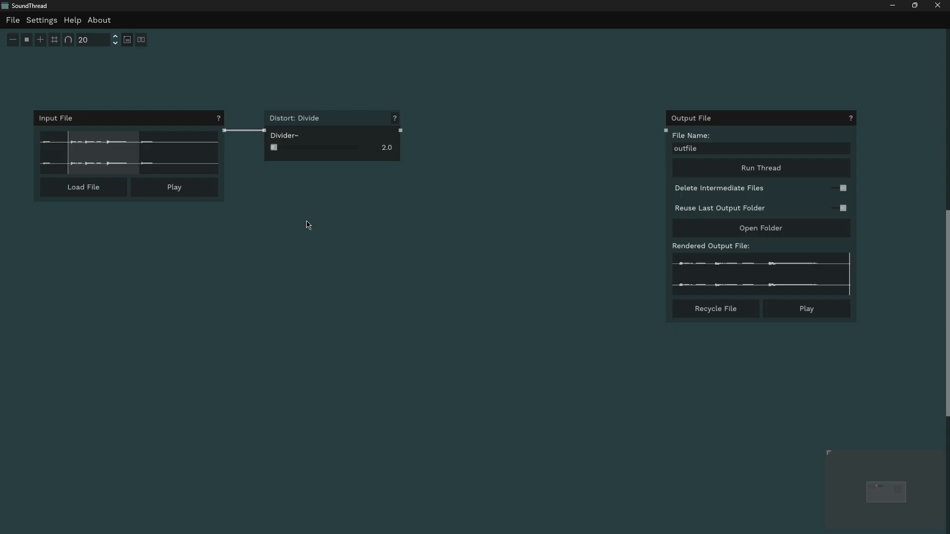
Step: Add a Misc: Gain node found by searching 'gain' and connect it to Output File
text(gain)
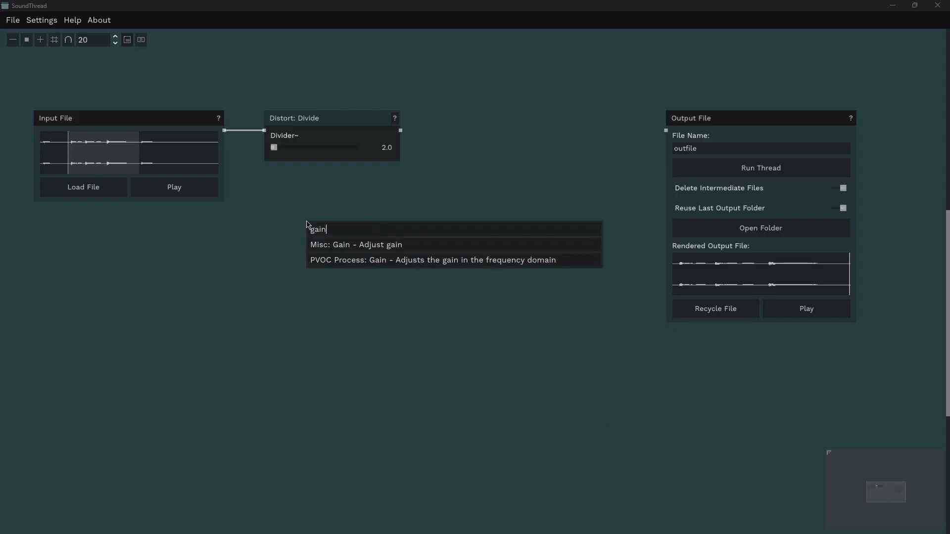
click(355, 244)
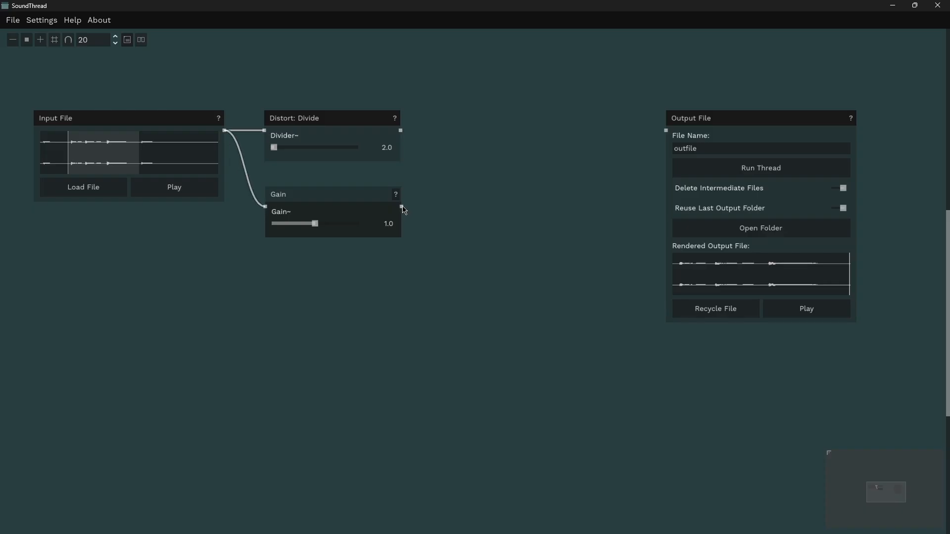
drag(403, 206, 665, 130)
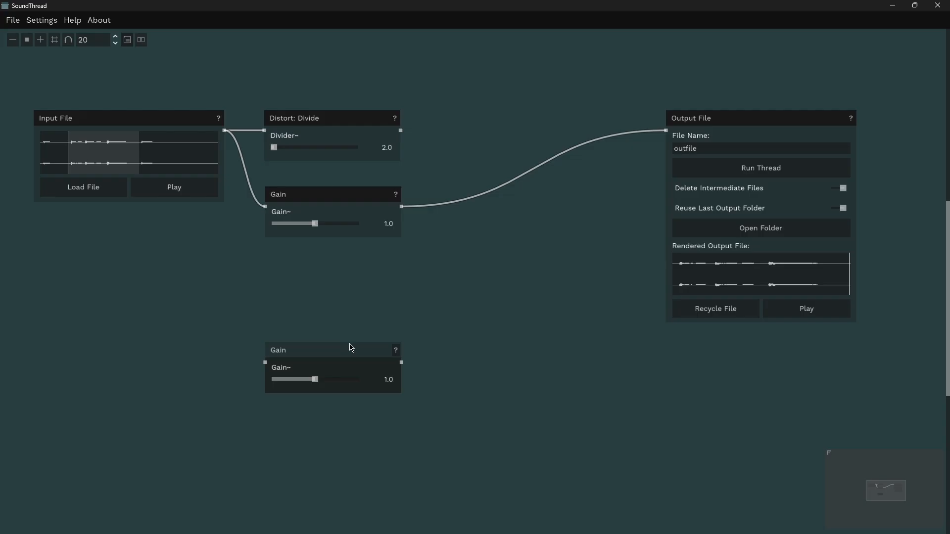
Step: Wire a second Gain after Divide, set it to 0.482, and play the output
drag(333, 350, 515, 119)
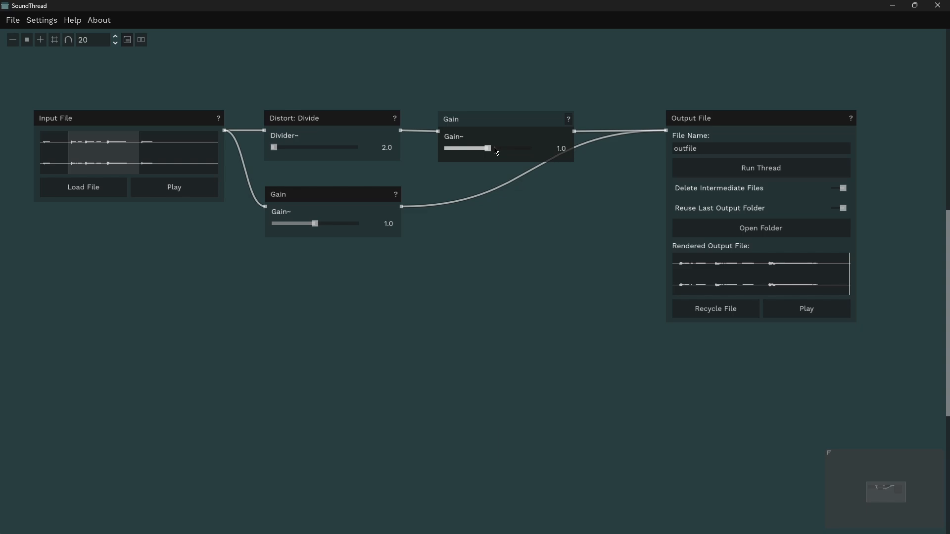
click(760, 168)
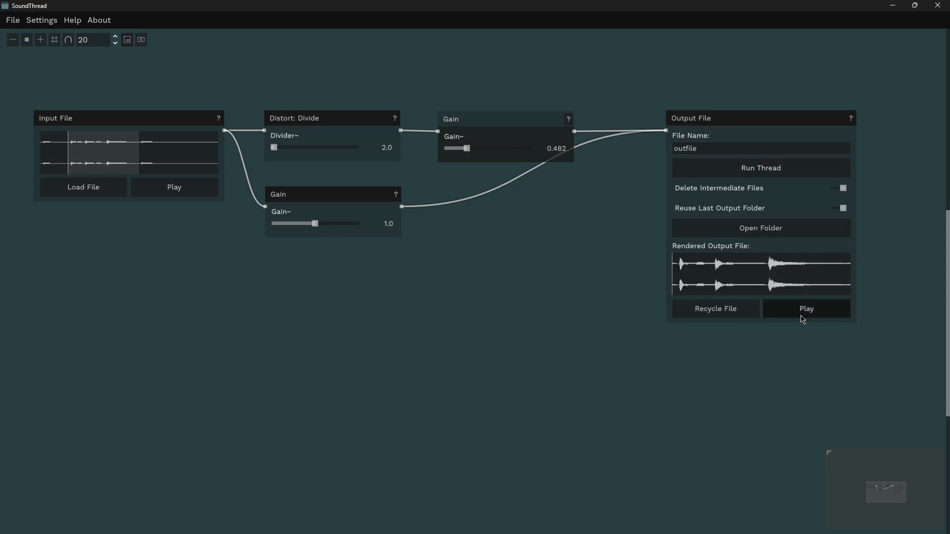
click(806, 309)
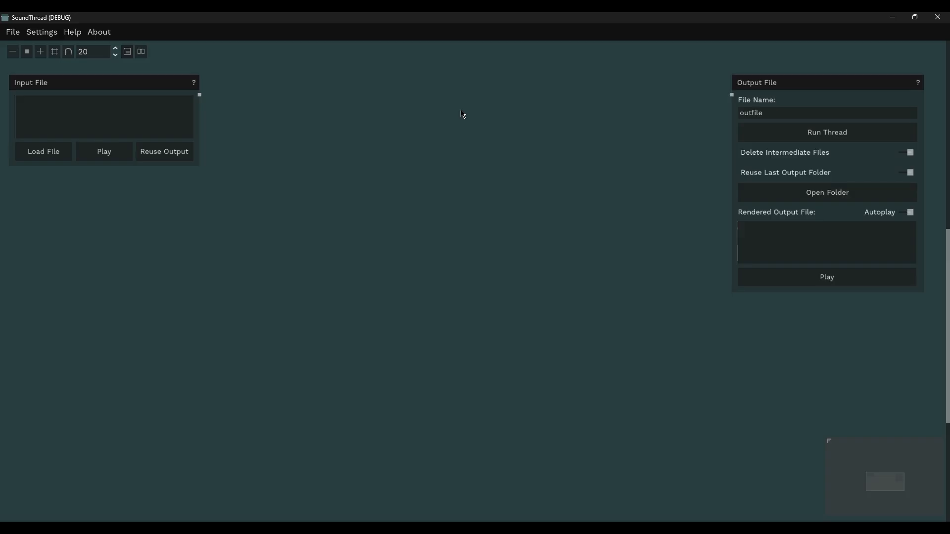
mouse_move(394, 253)
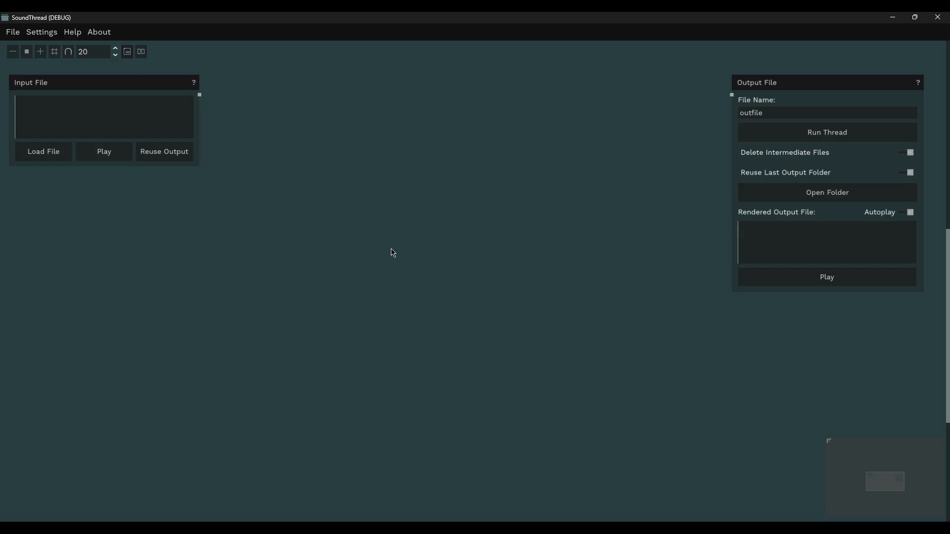
mouse_move(664, 224)
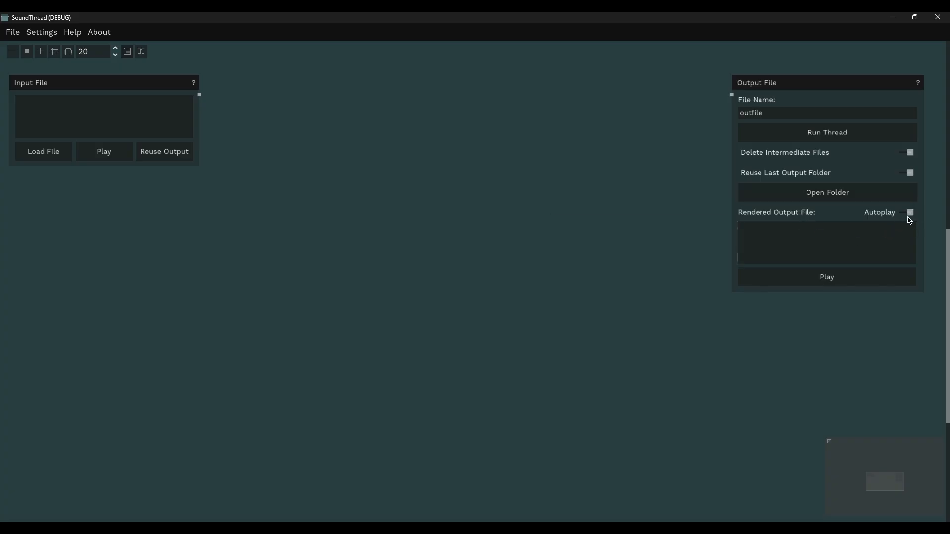
mouse_move(905, 221)
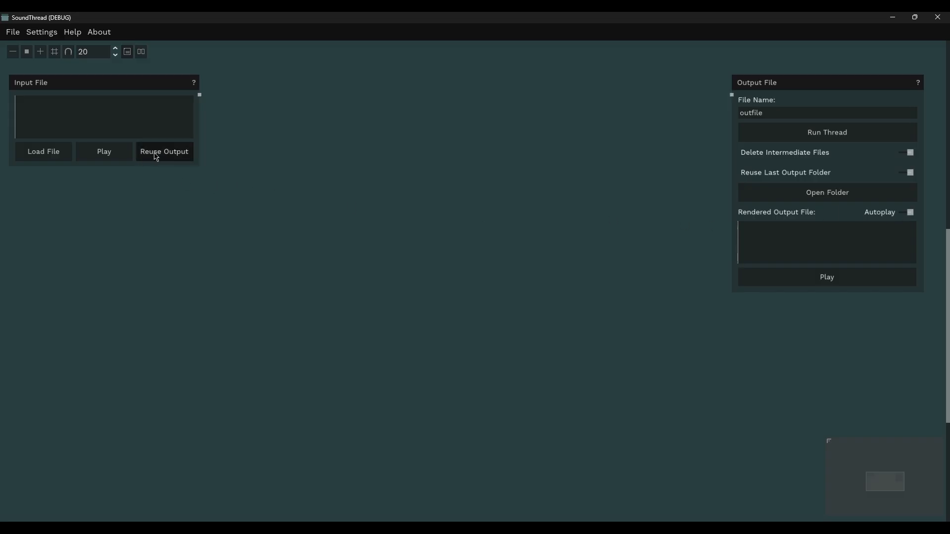
mouse_move(175, 165)
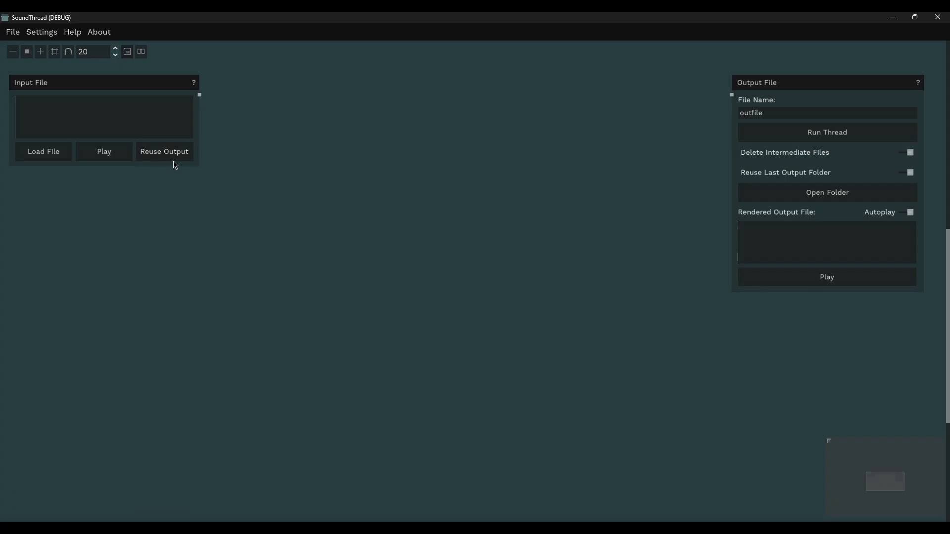
mouse_move(164, 152)
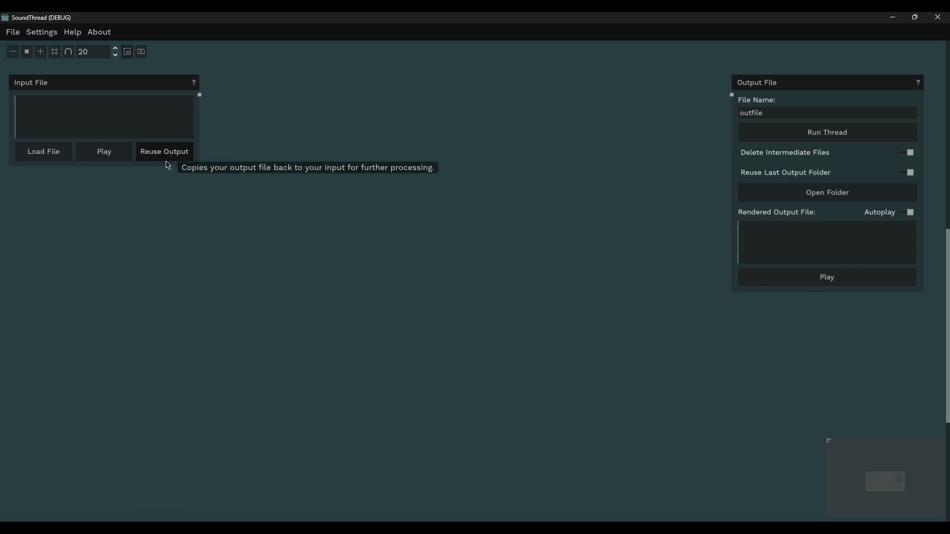
mouse_move(392, 180)
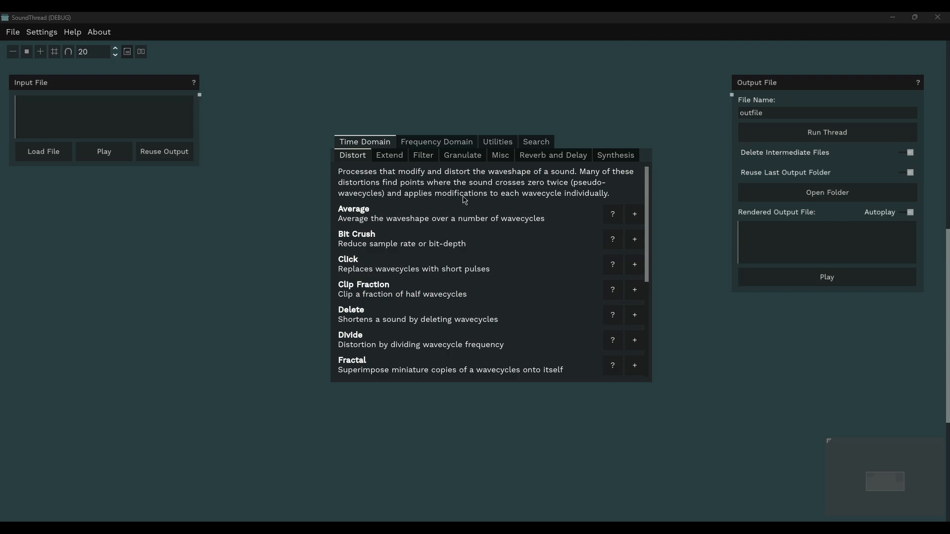
mouse_move(461, 221)
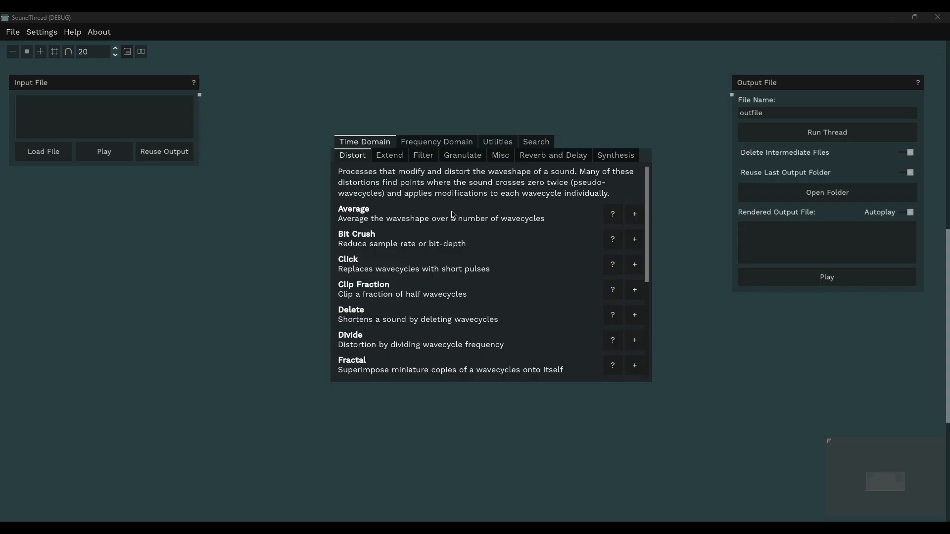
Step: Browse the Extend, Reverb and Delay, and Synthesis categories, then the frequency-domain processes
scroll(down, 3)
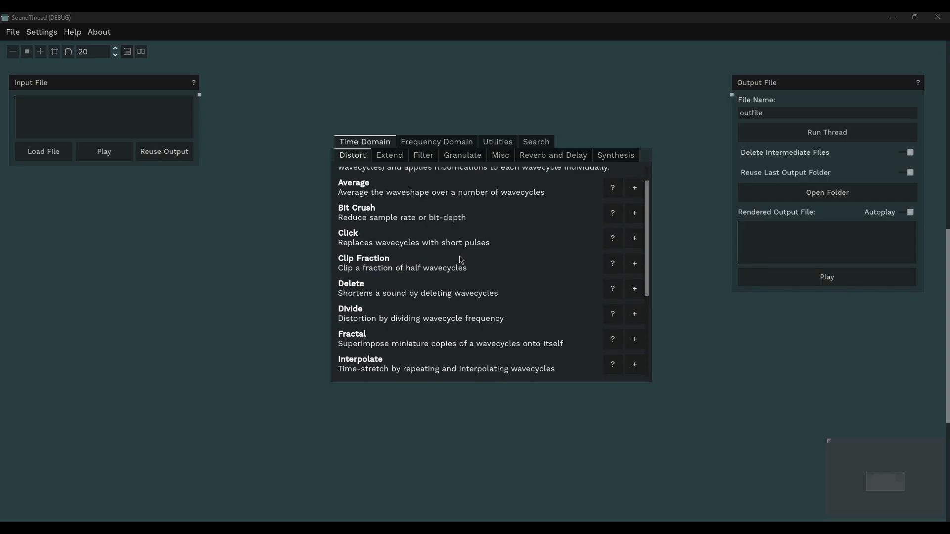
click(388, 154)
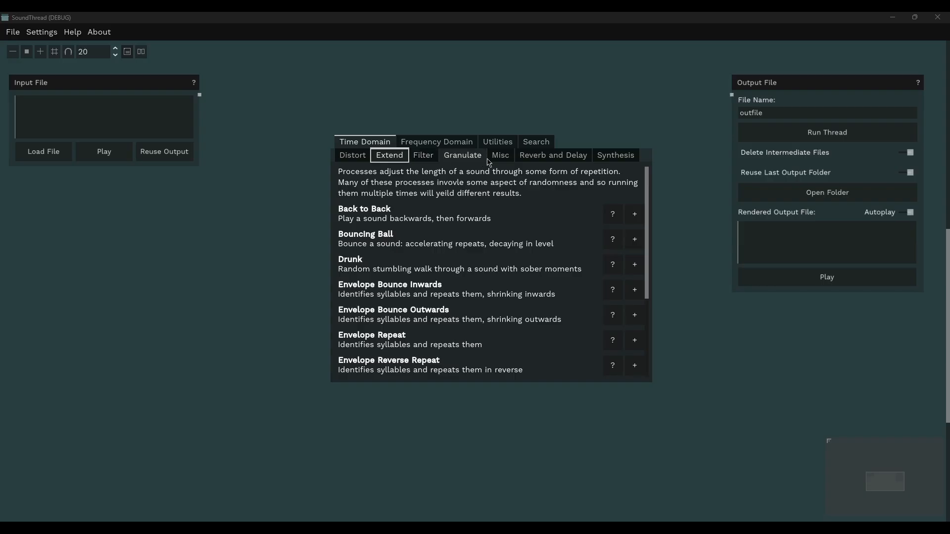
click(551, 155)
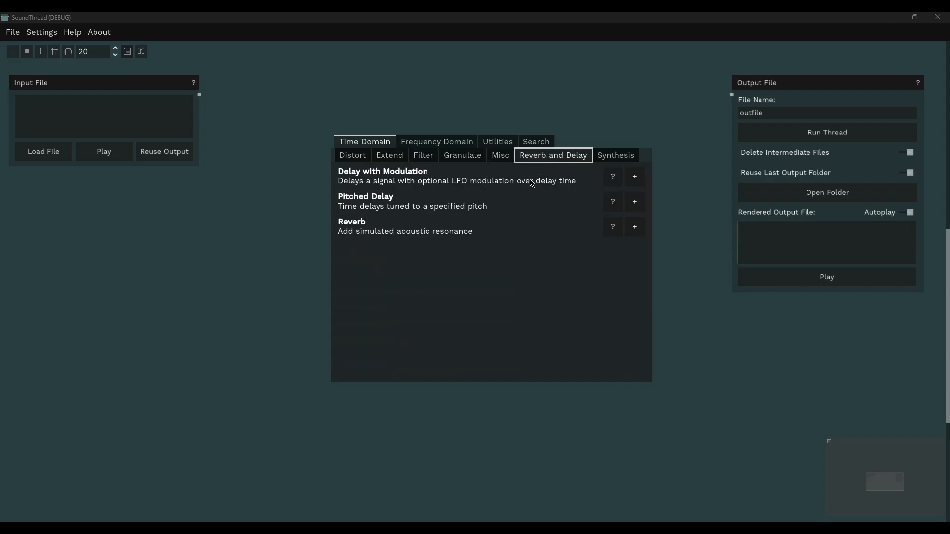
click(615, 155)
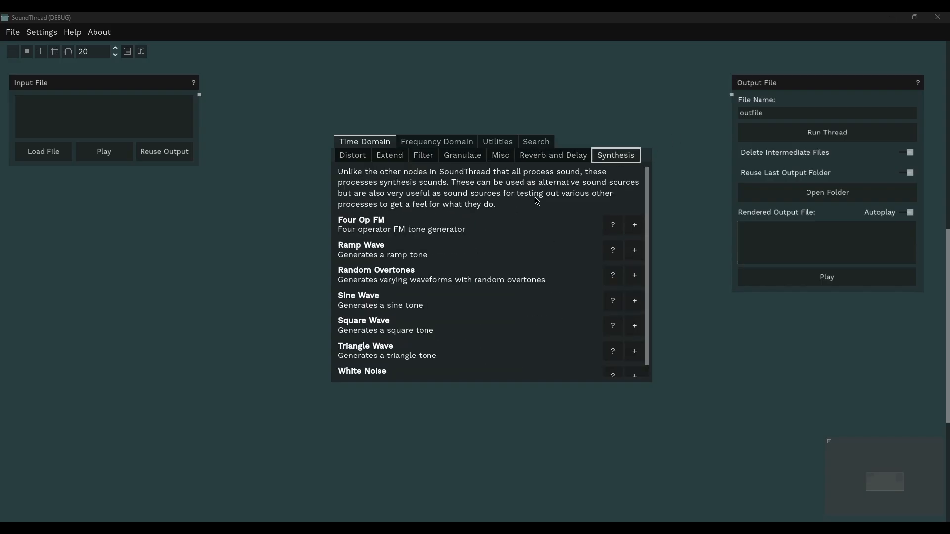
click(436, 142)
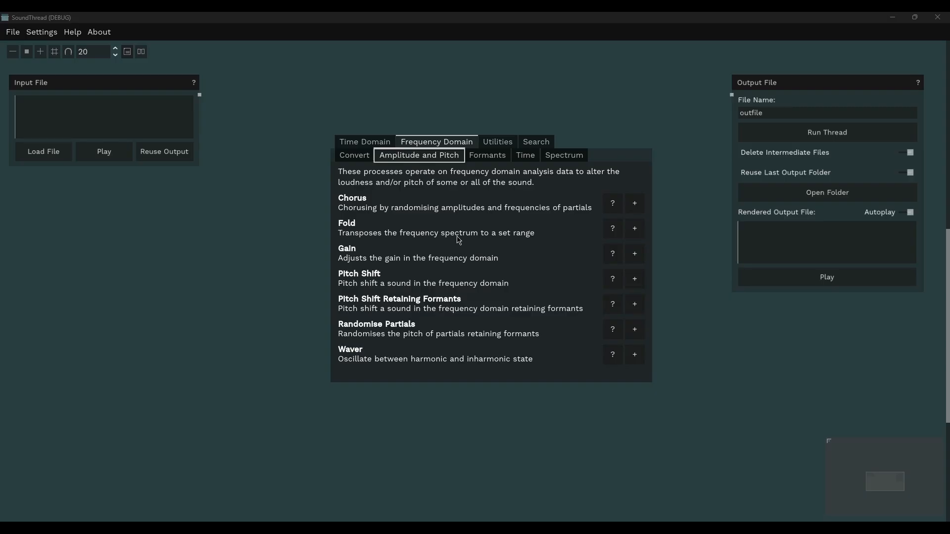
mouse_move(457, 230)
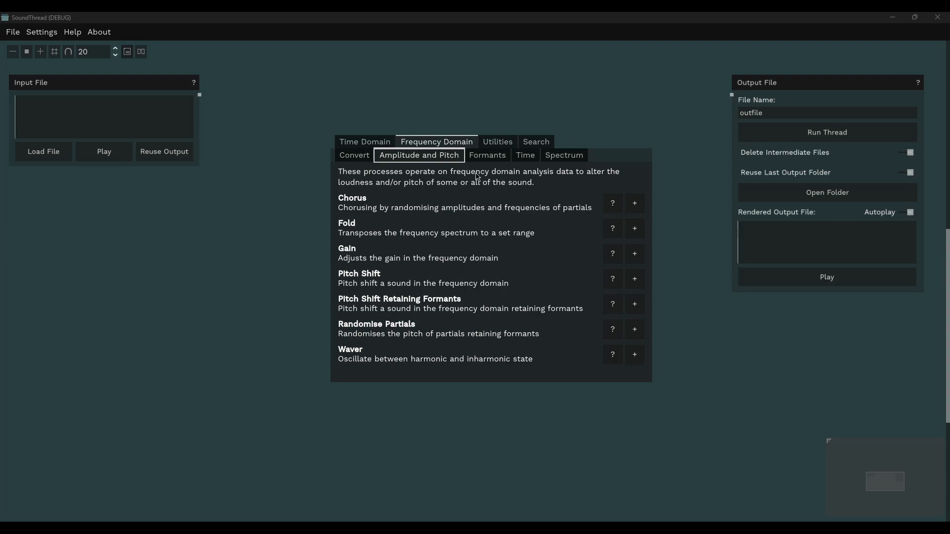
click(486, 155)
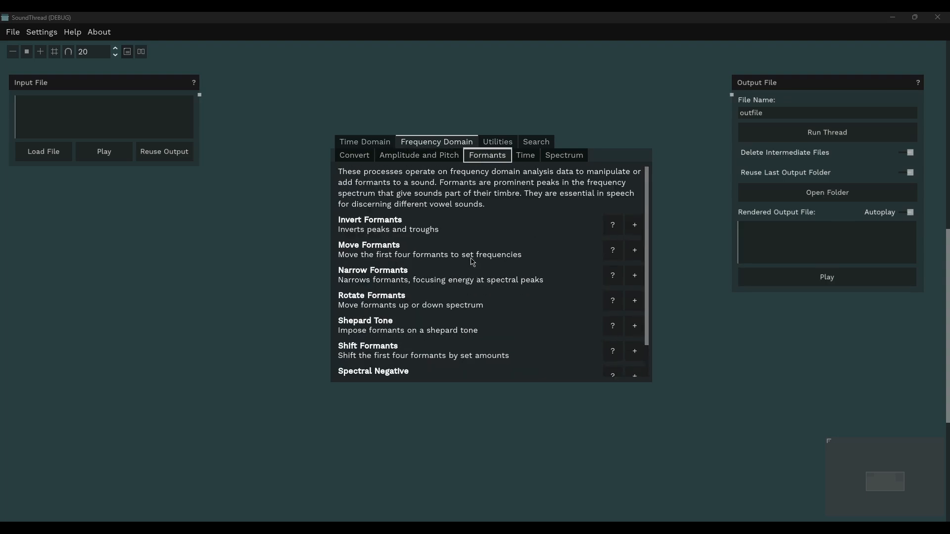
click(562, 154)
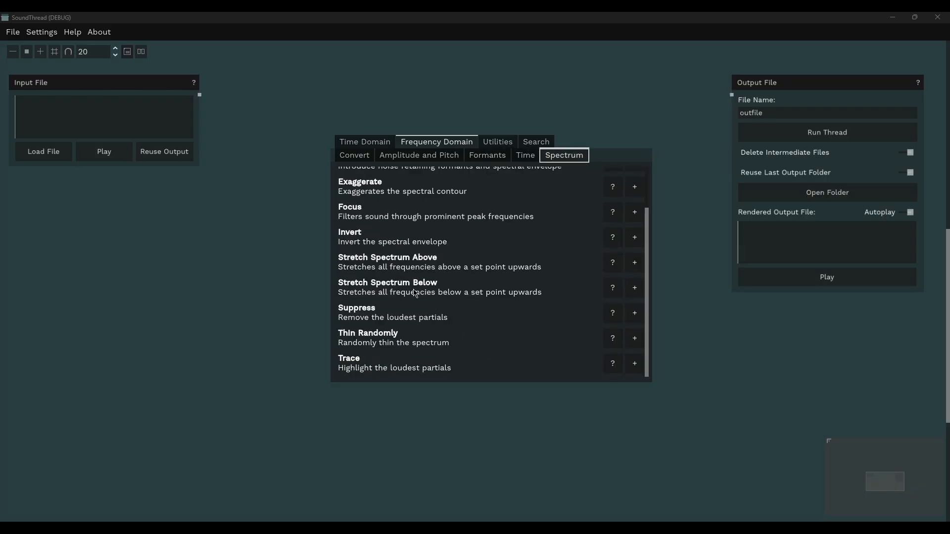
click(524, 155)
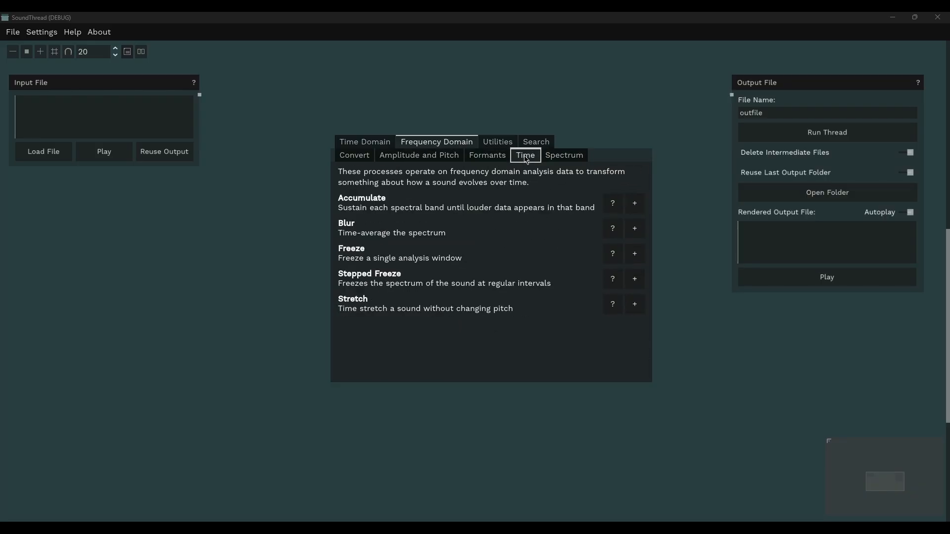
click(419, 154)
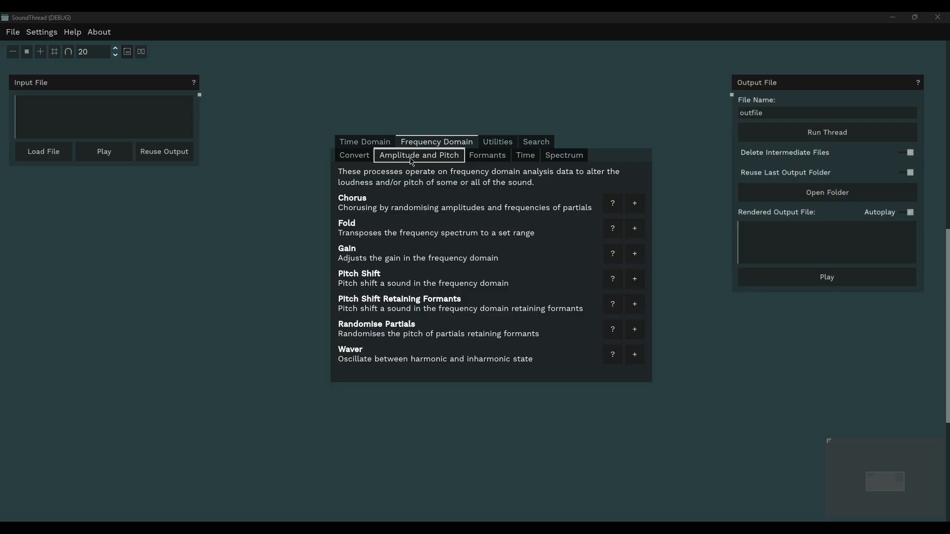
click(365, 142)
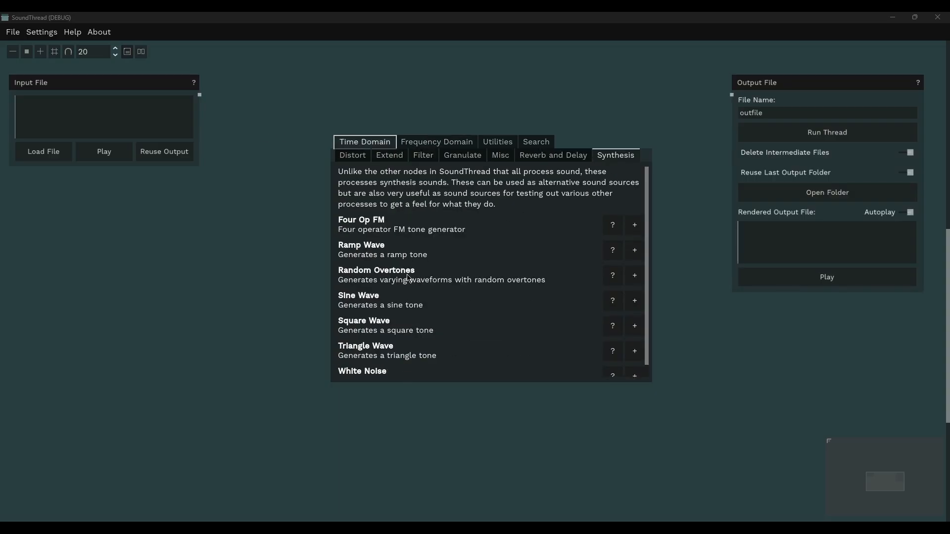
Step: Add a Synthesis: Four Op FM node and position it below Input File
click(634, 226)
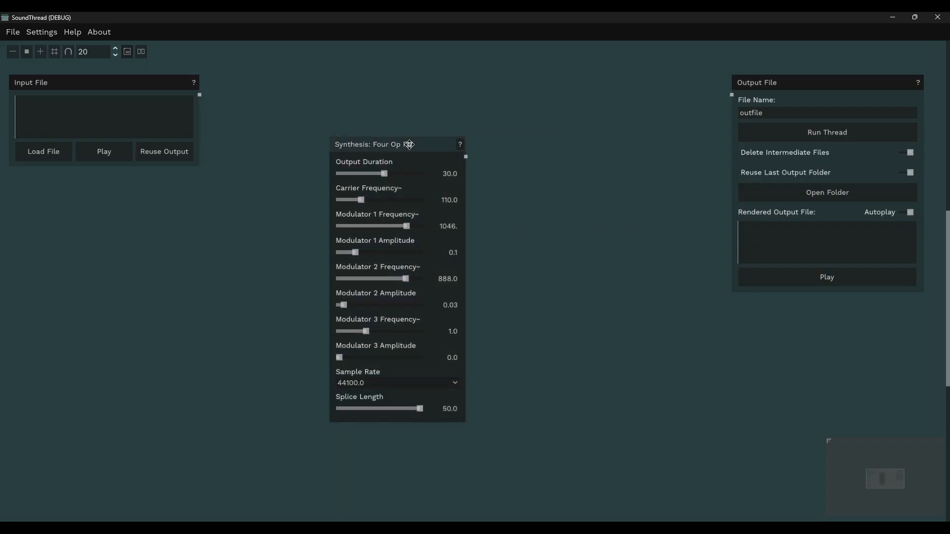
drag(409, 144, 129, 202)
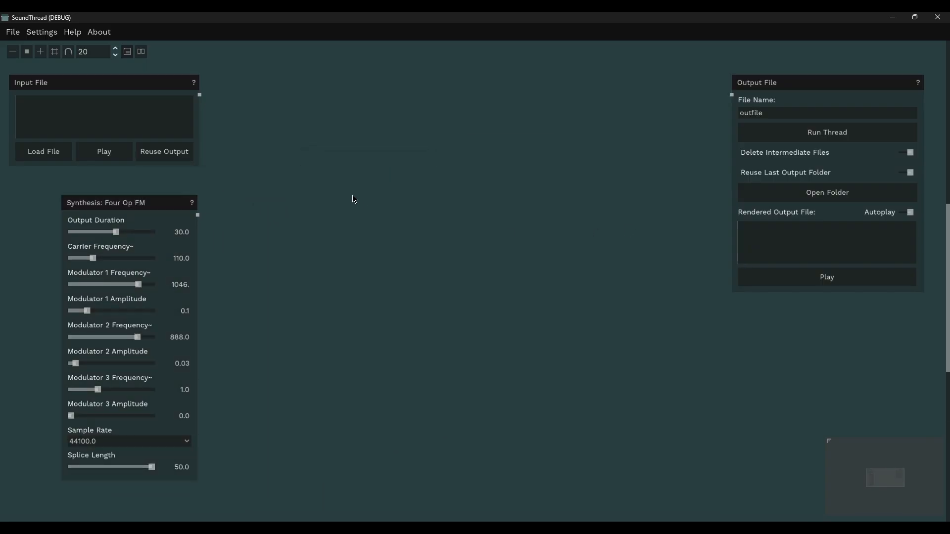
mouse_move(148, 220)
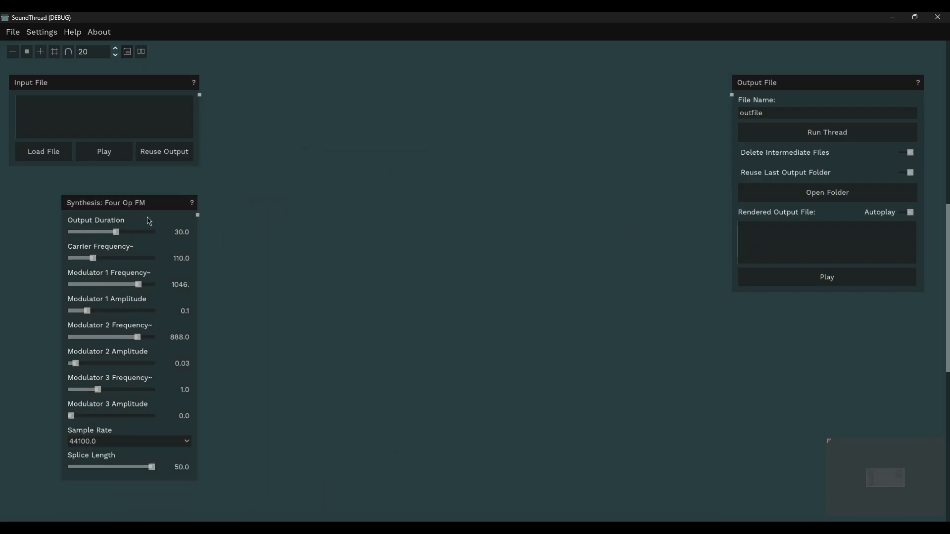
mouse_move(121, 208)
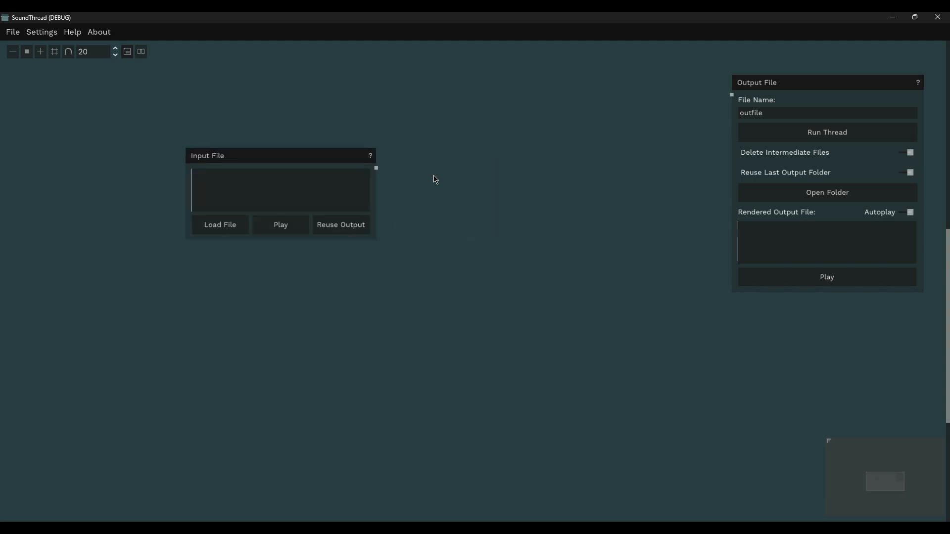
Step: Search 'inp' and add a second Input File node from the results
text(inp)
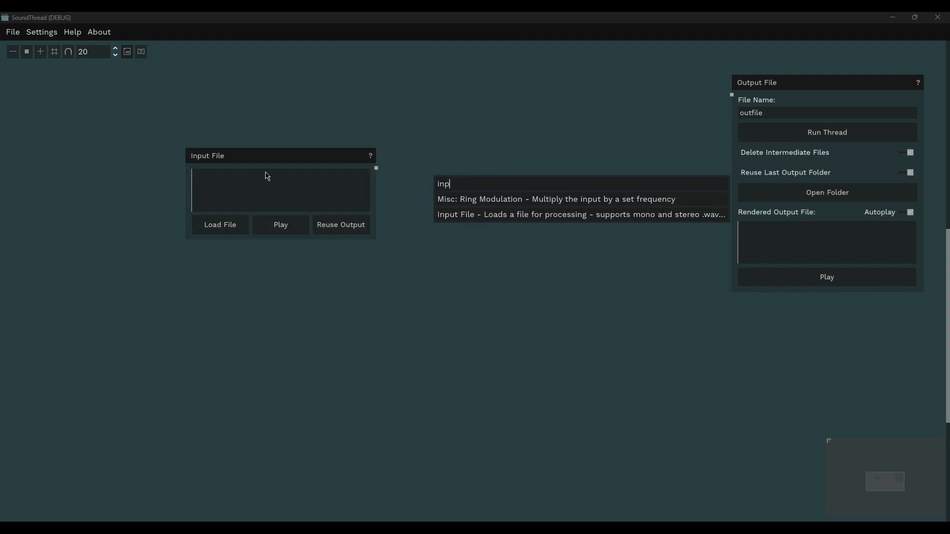
click(580, 214)
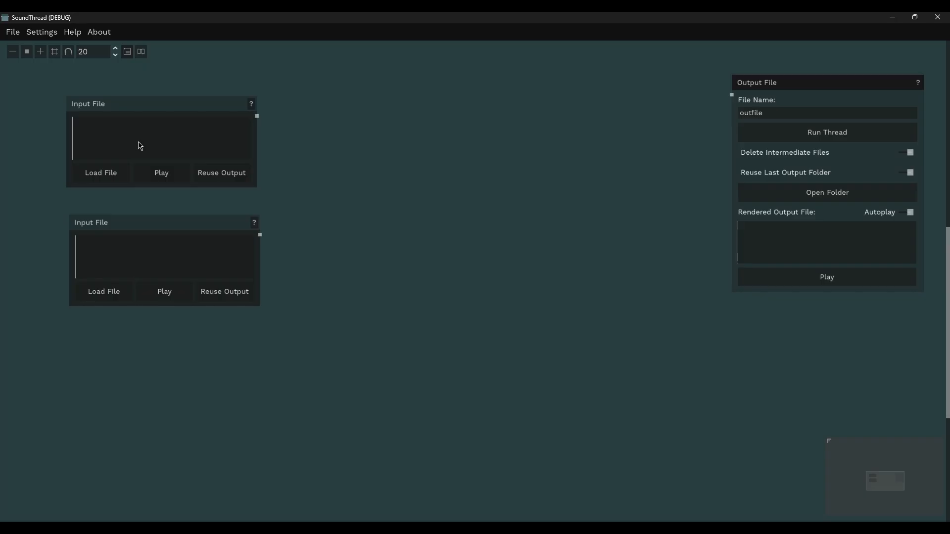
mouse_move(362, 163)
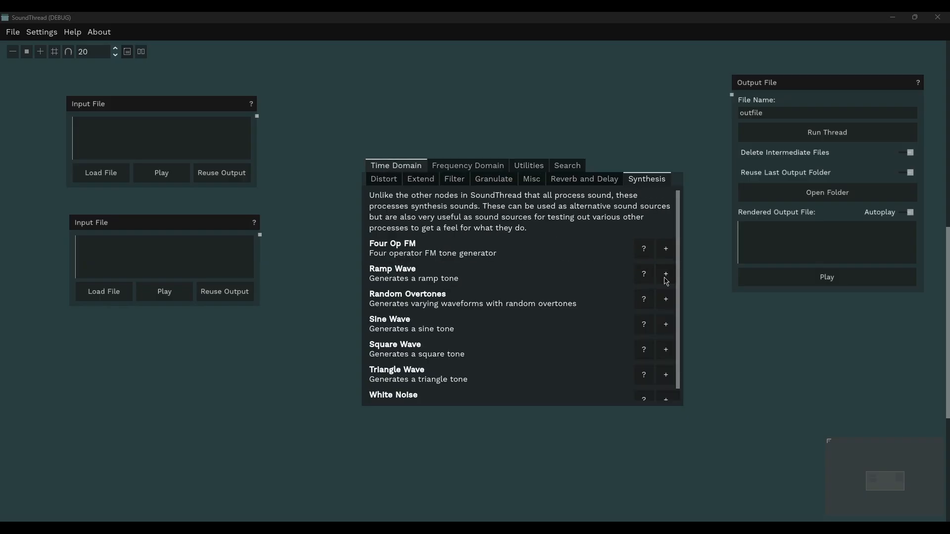
Step: Add a Synthesis: Ramp Wave node and settle it below the two inputs
click(665, 273)
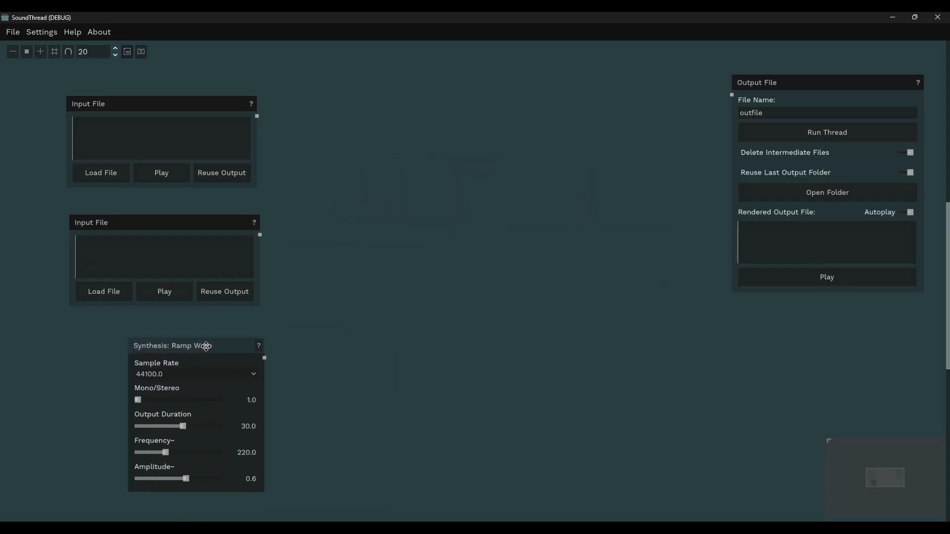
drag(206, 346, 206, 338)
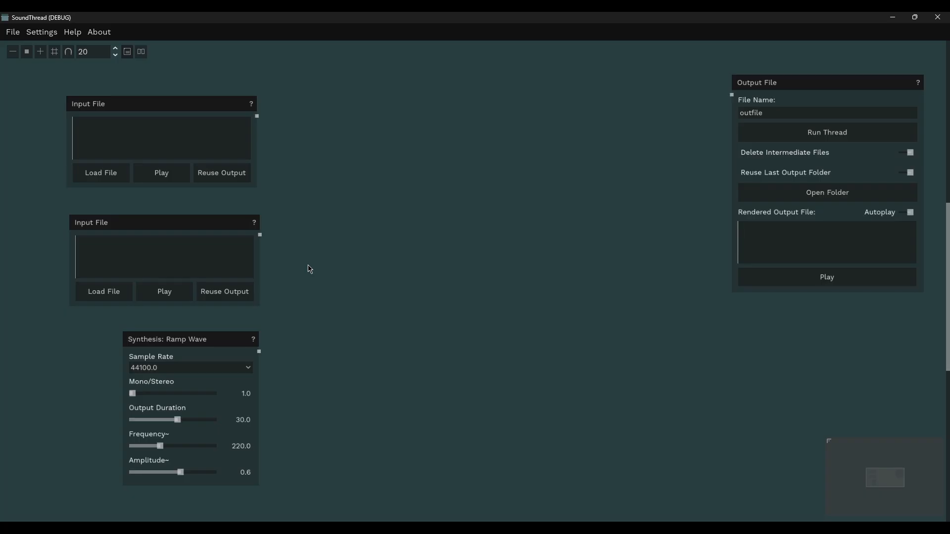
mouse_move(307, 103)
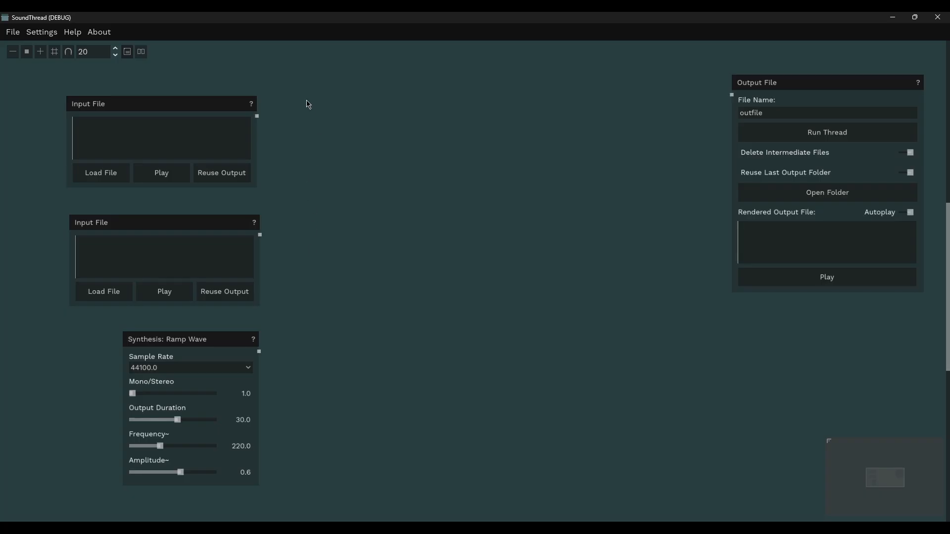